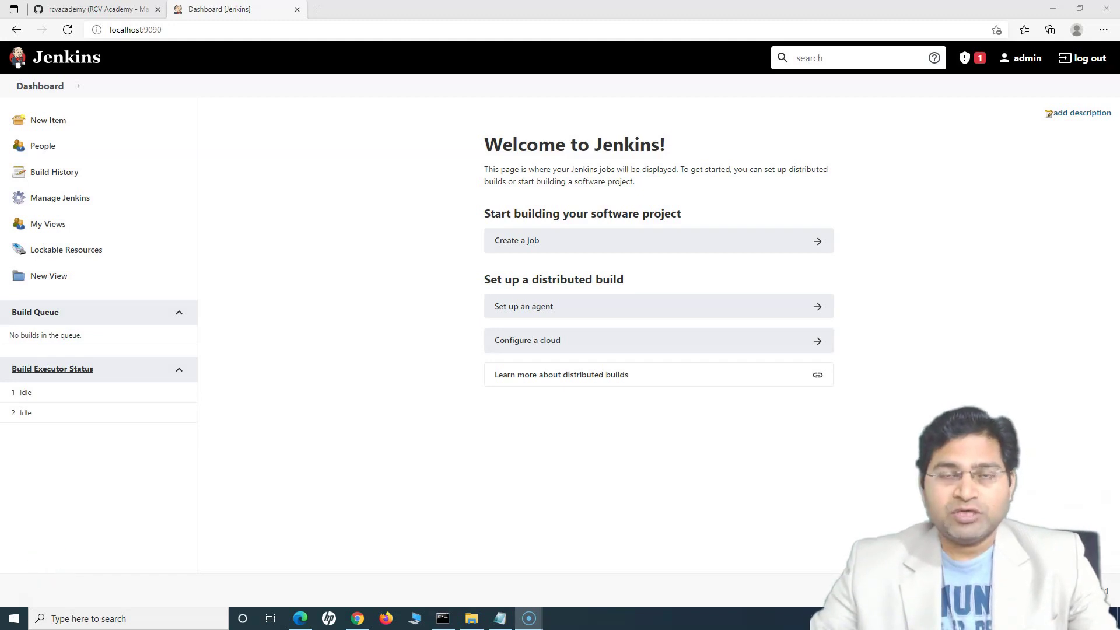
mouse_move(391, 288)
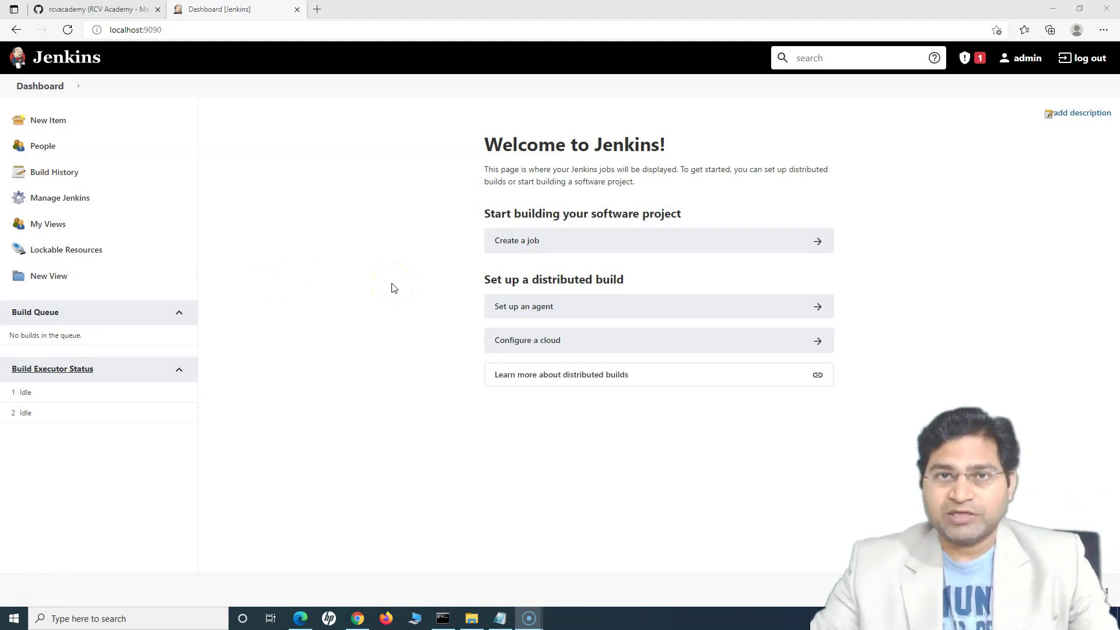
Bring the Notepad window with the initialAdminPassword file to the front.
click(498, 618)
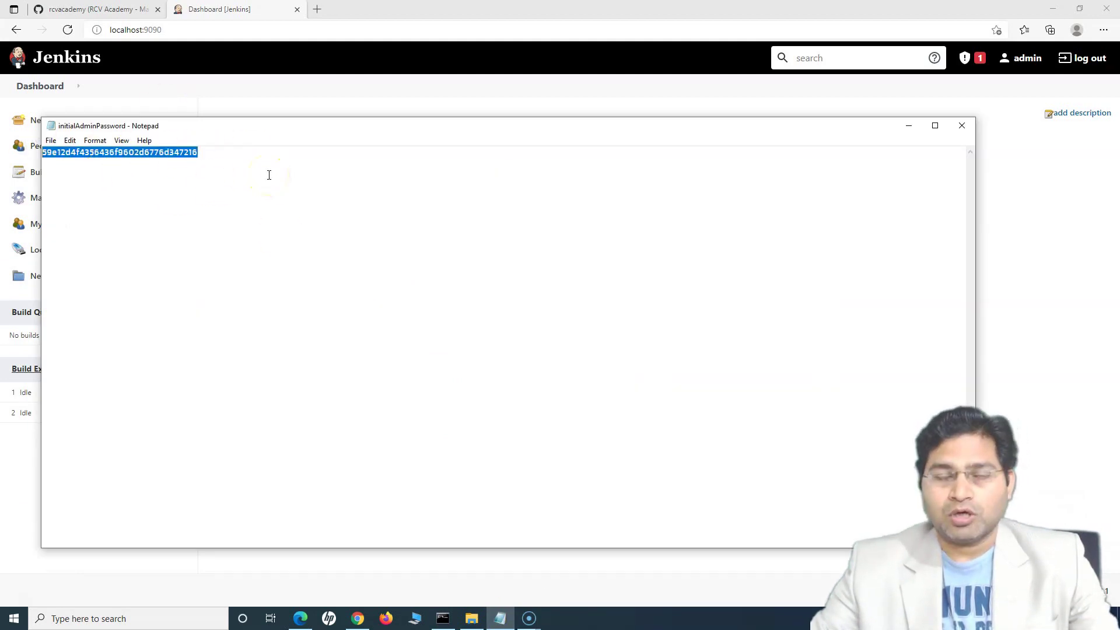
mouse_move(910, 134)
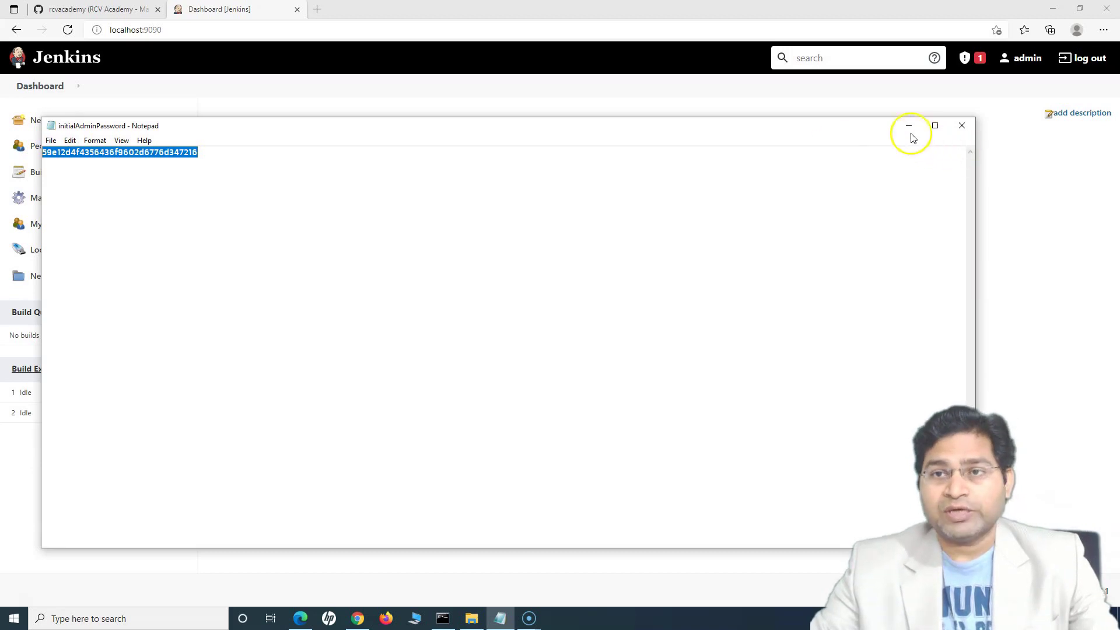
Hide Notepad, enter a new password on admin's Configure page, and save.
click(1022, 58)
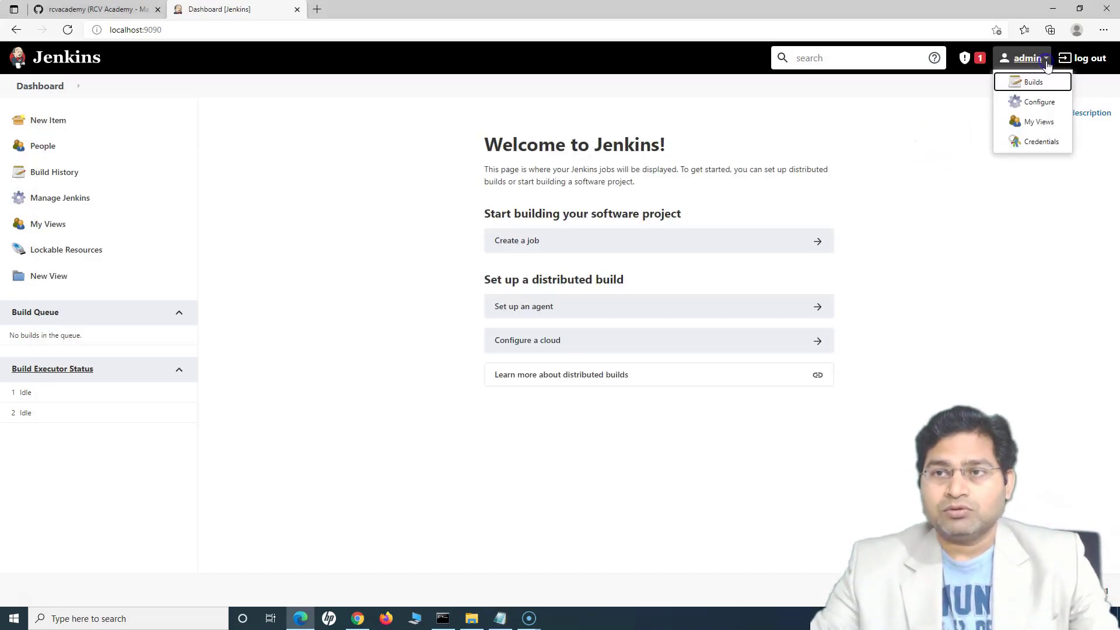
click(1040, 101)
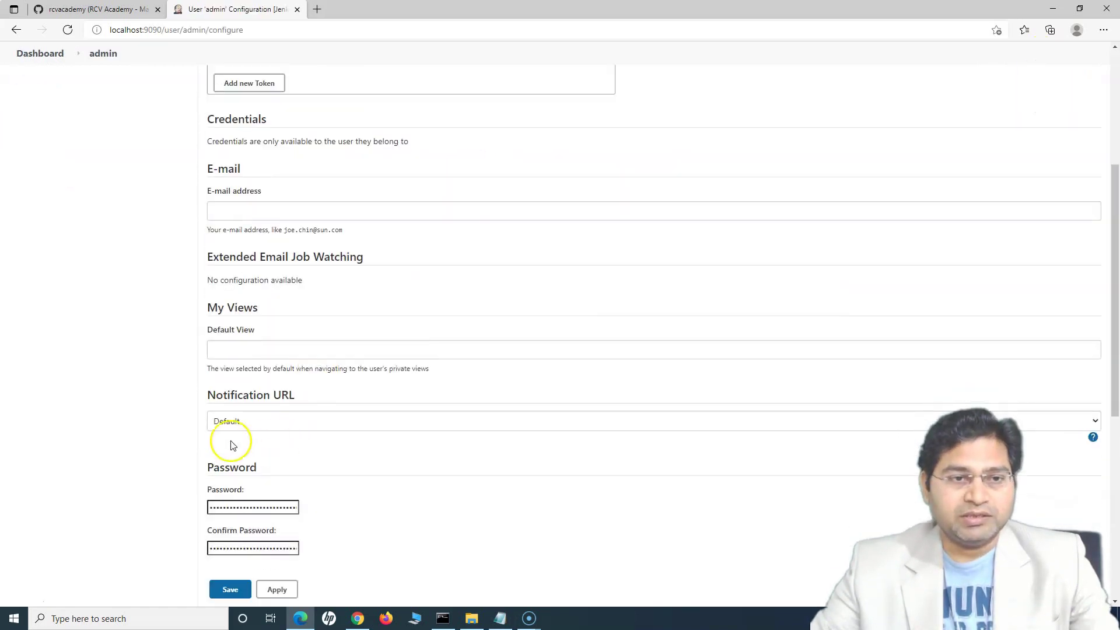
scroll(down, 3)
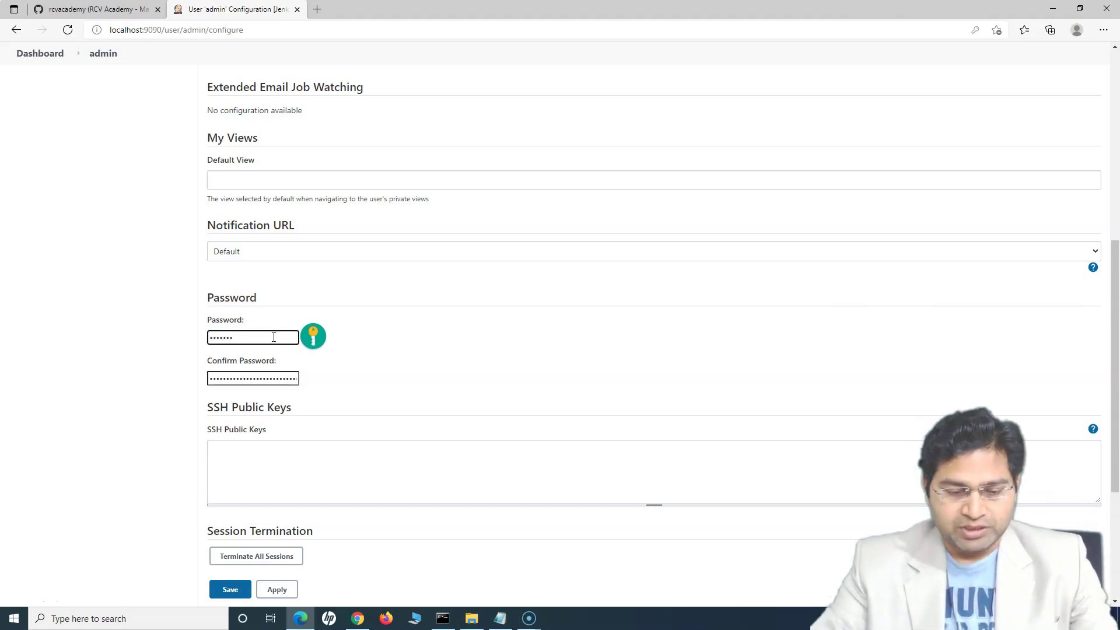
text(••••)
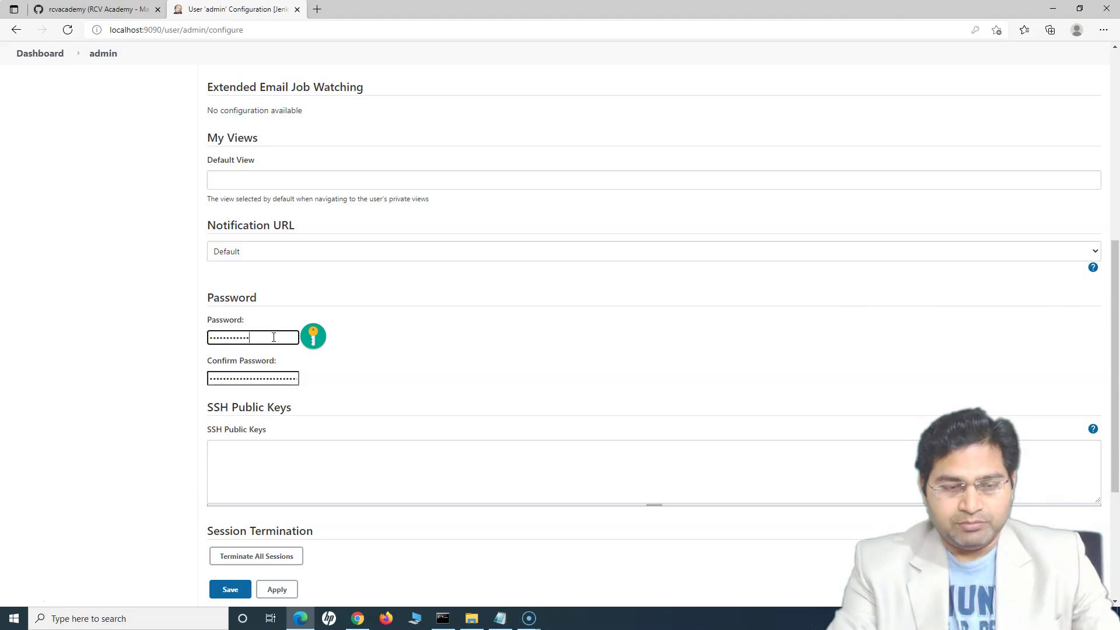
click(252, 378)
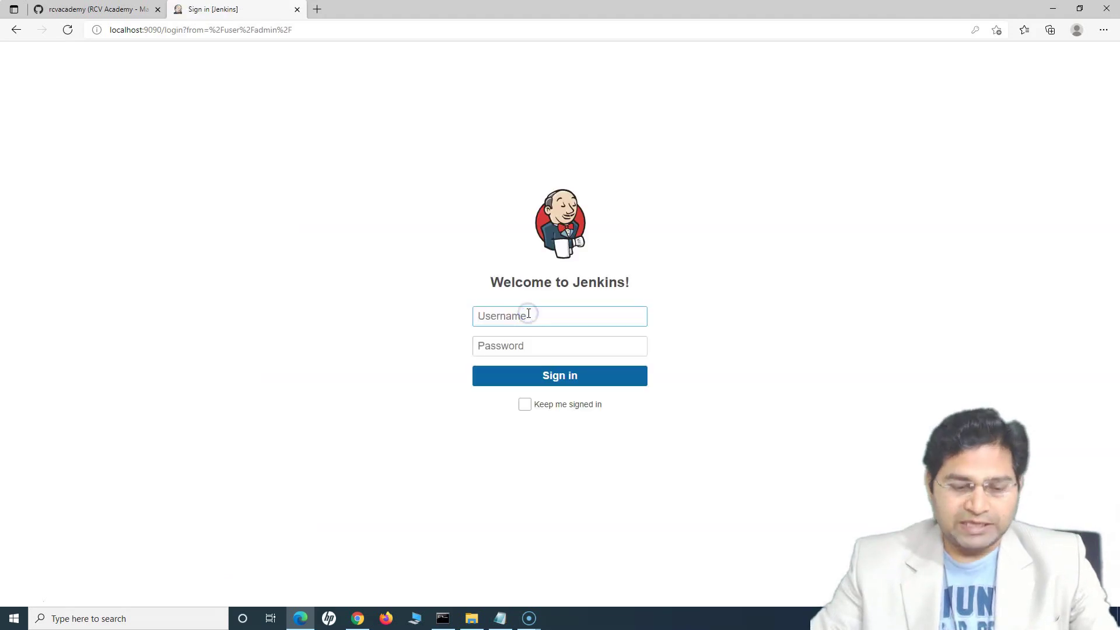
Sign in as admin with the new password and go back to the Dashboard.
text(admin)
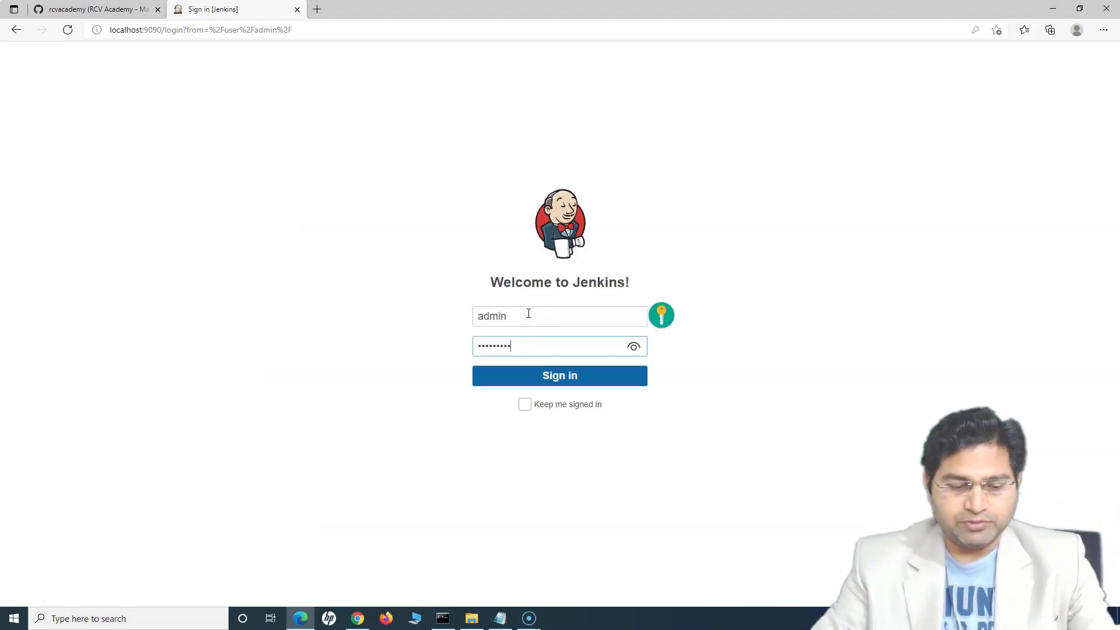
click(559, 375)
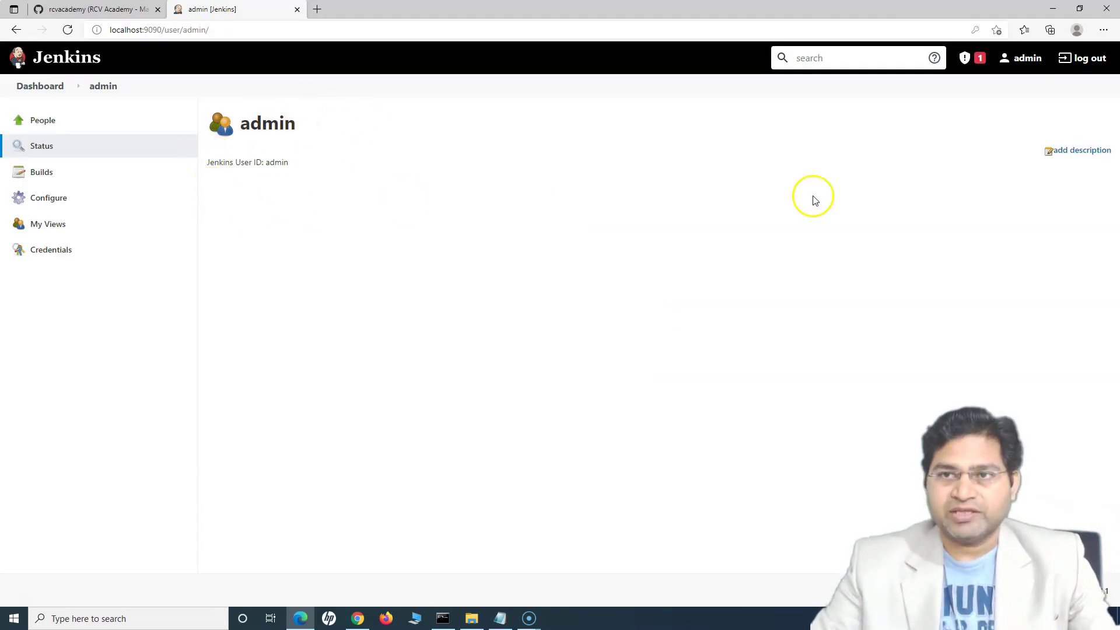
mouse_move(792, 217)
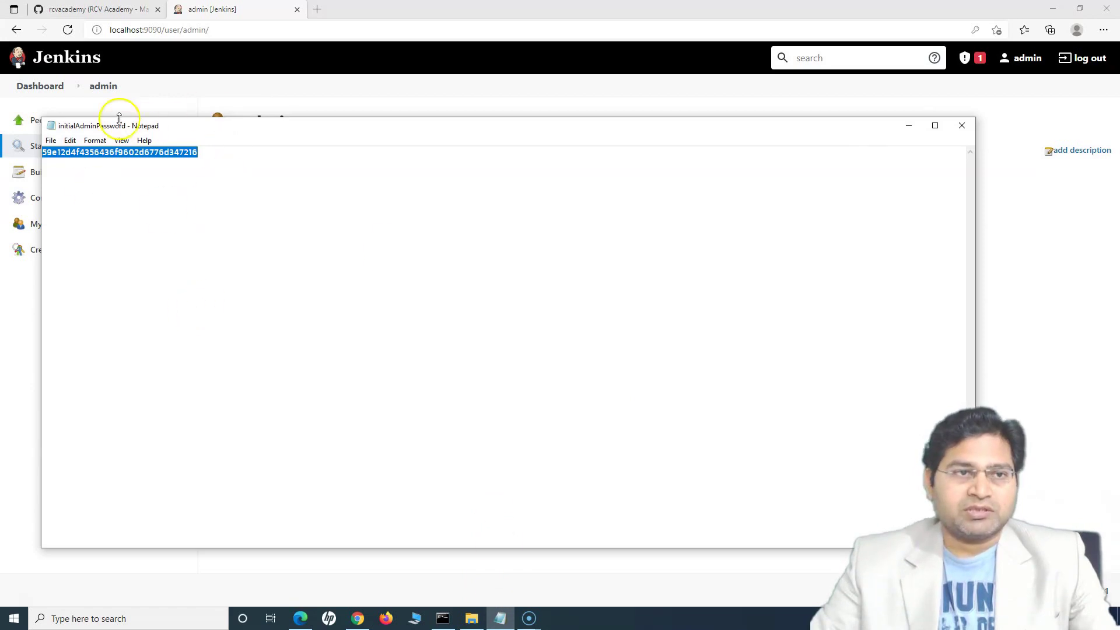
click(961, 124)
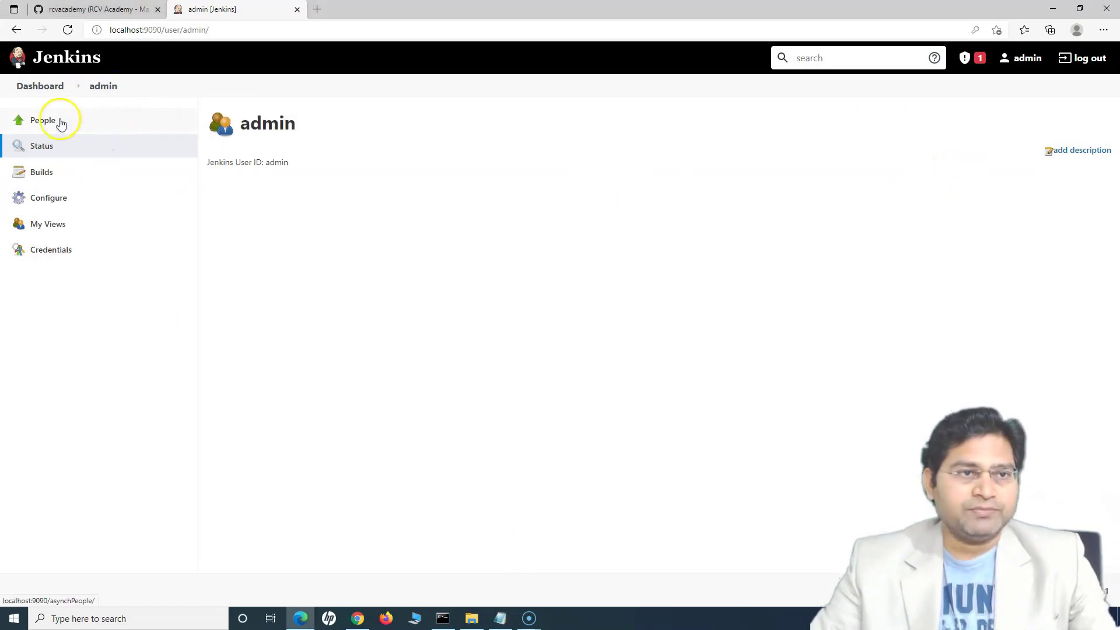
click(40, 86)
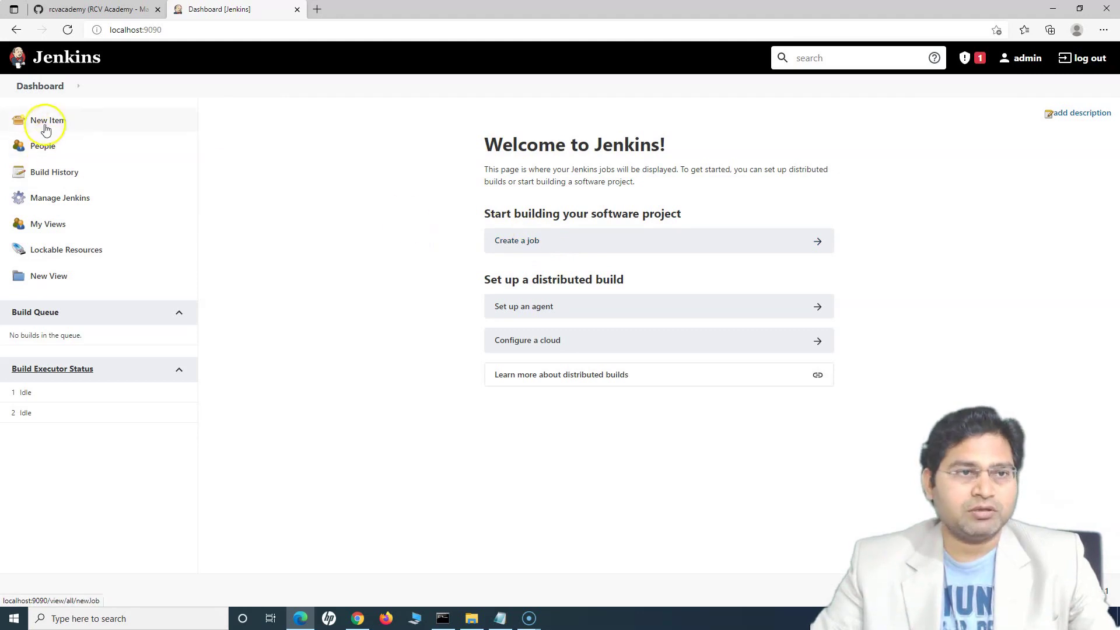
click(47, 121)
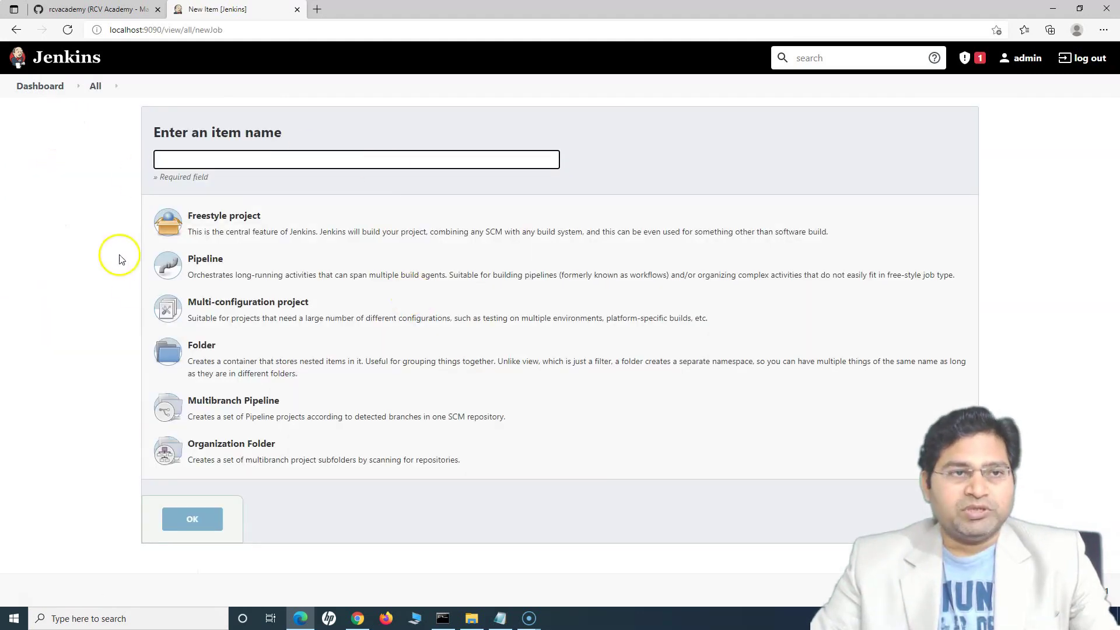
click(17, 29)
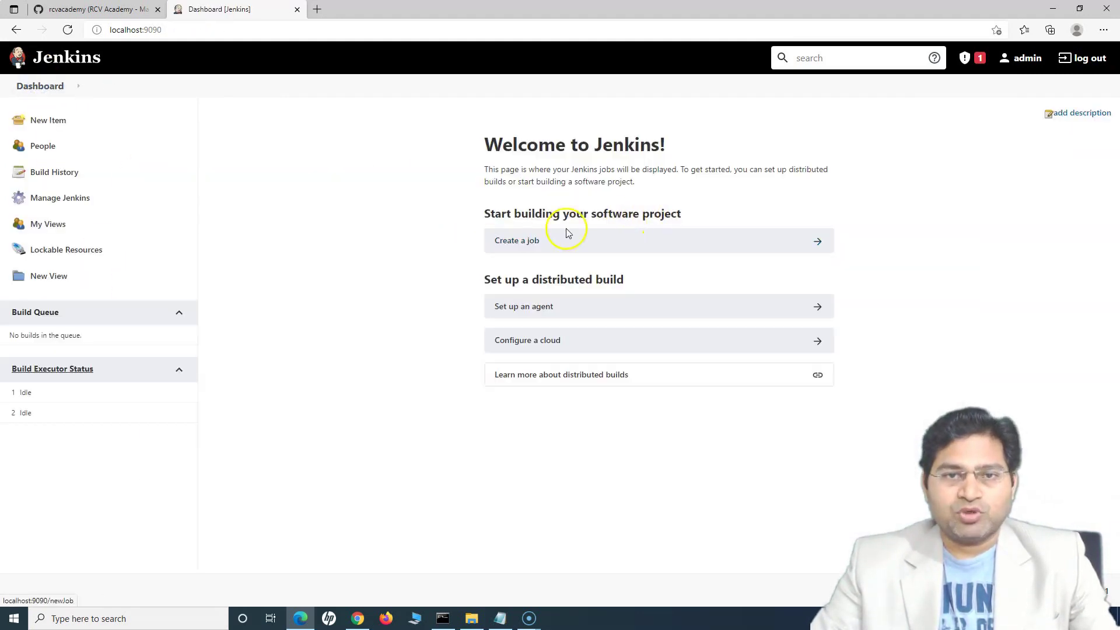
click(516, 240)
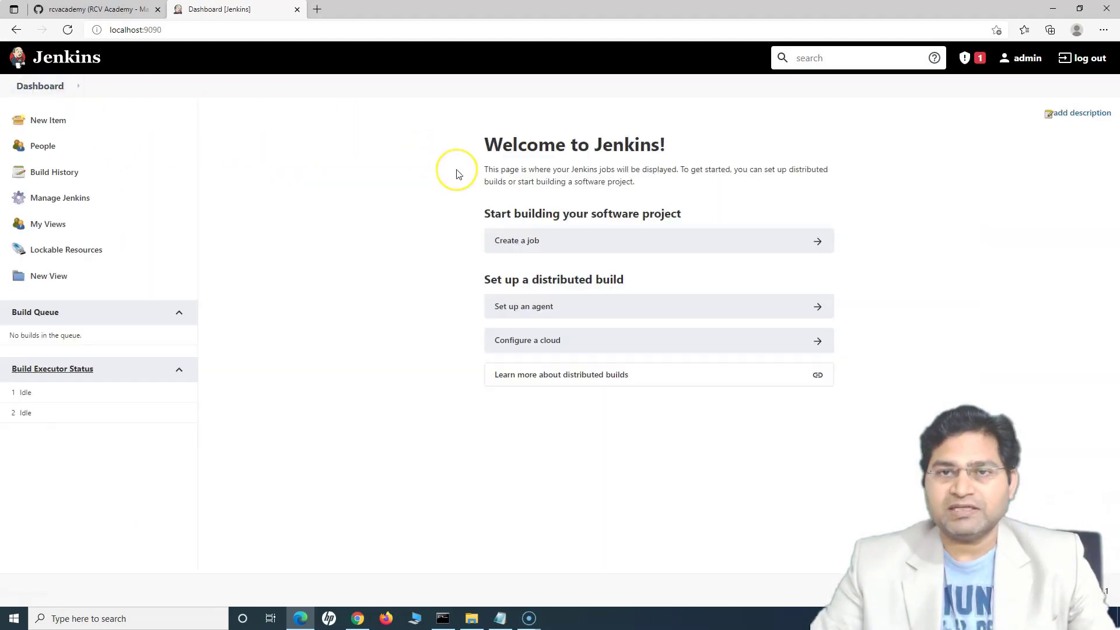
mouse_move(456, 174)
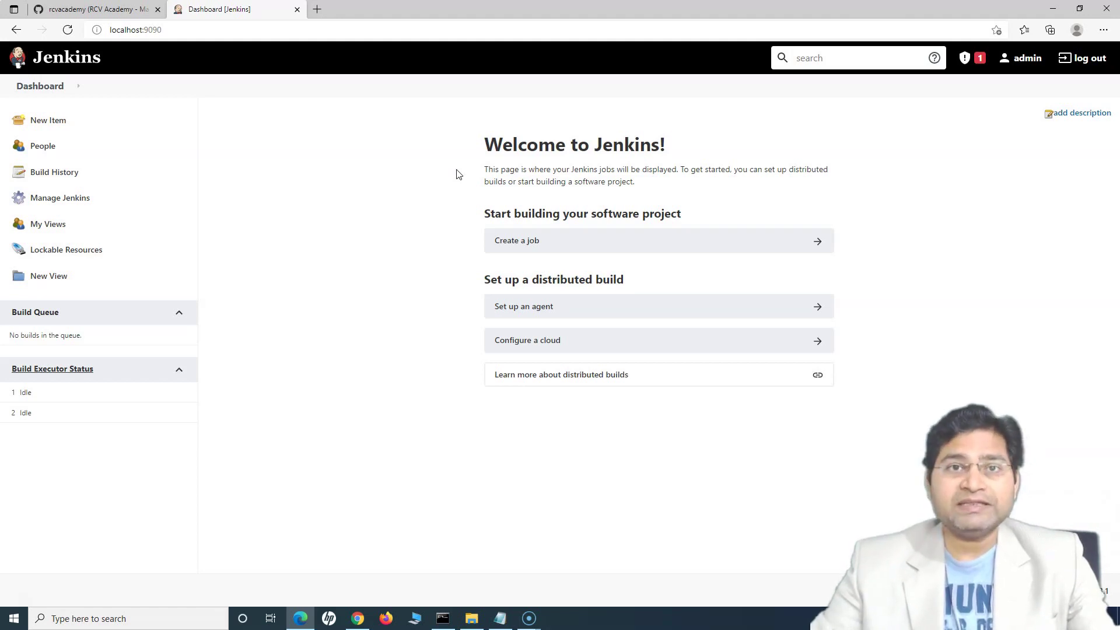
mouse_move(482, 185)
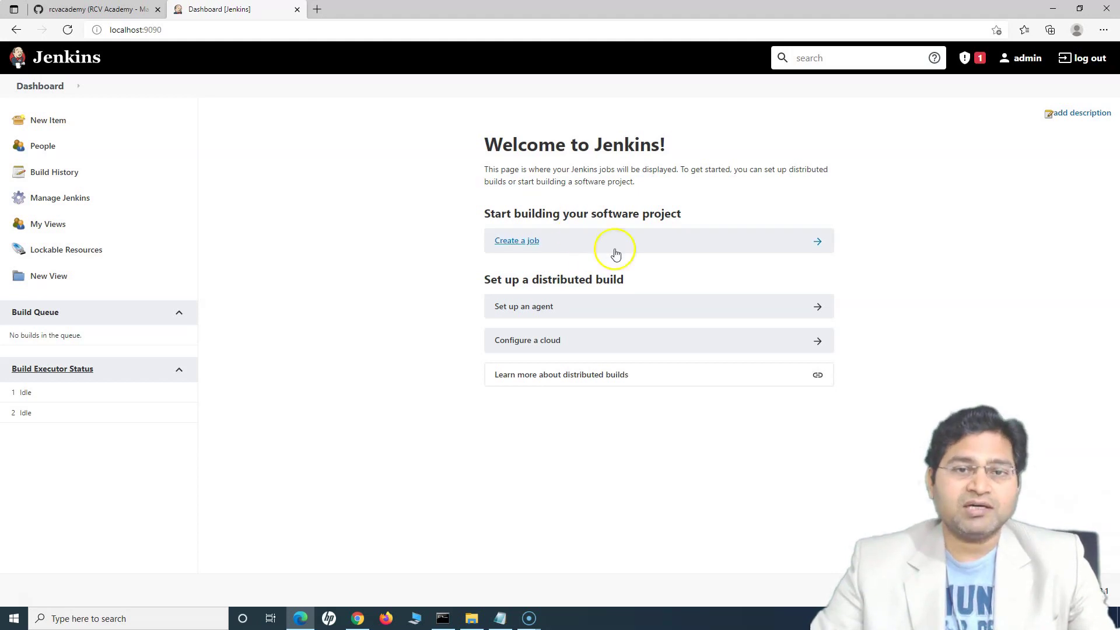
mouse_move(543, 243)
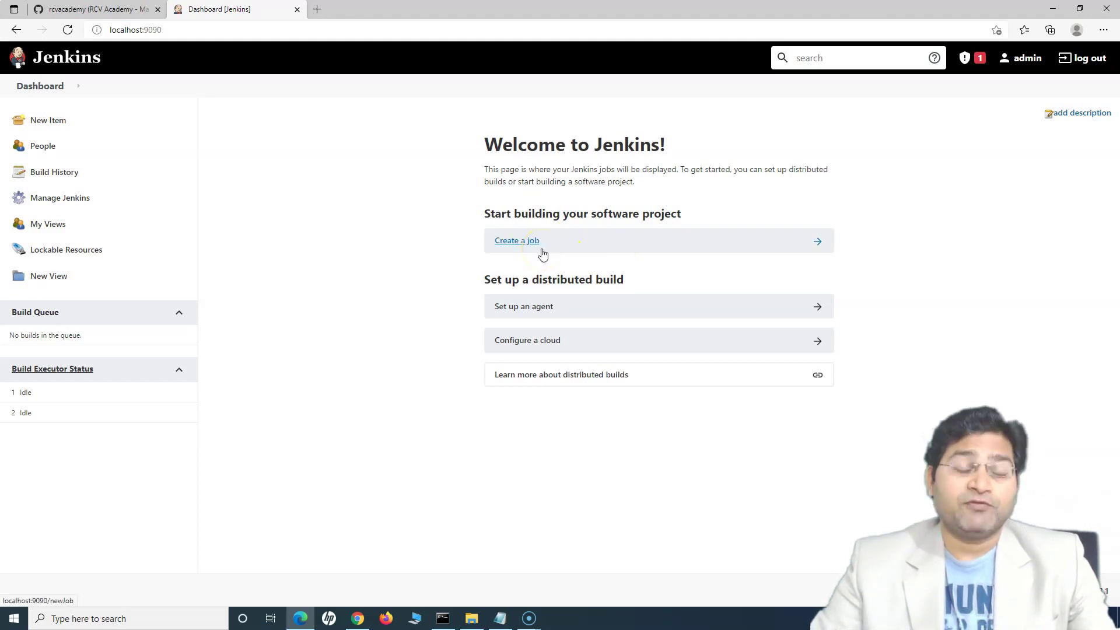
mouse_move(424, 213)
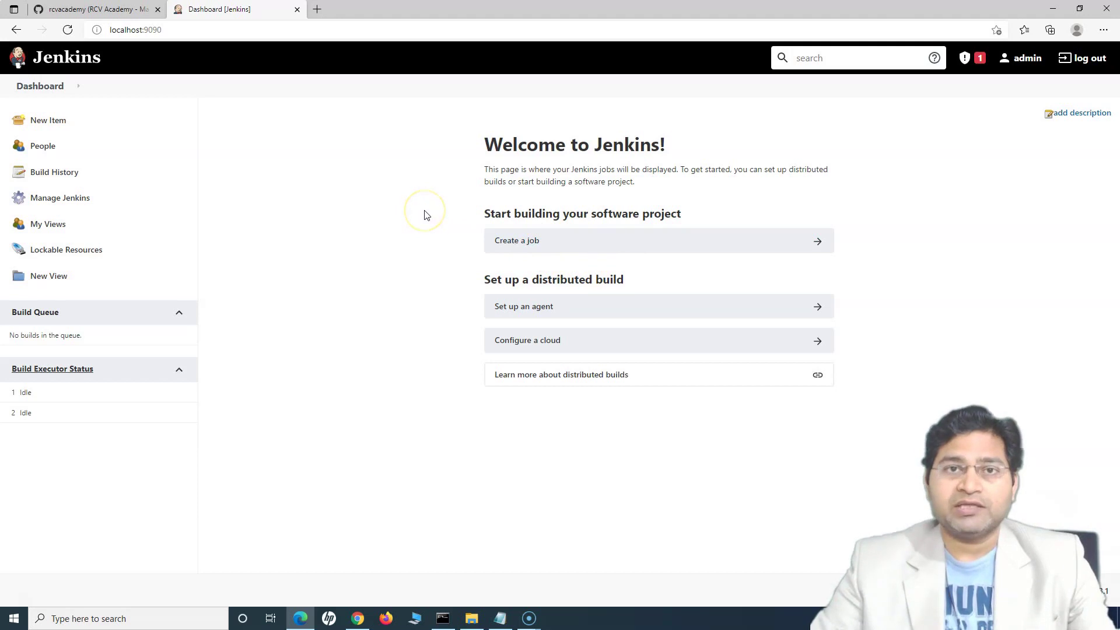
mouse_move(425, 214)
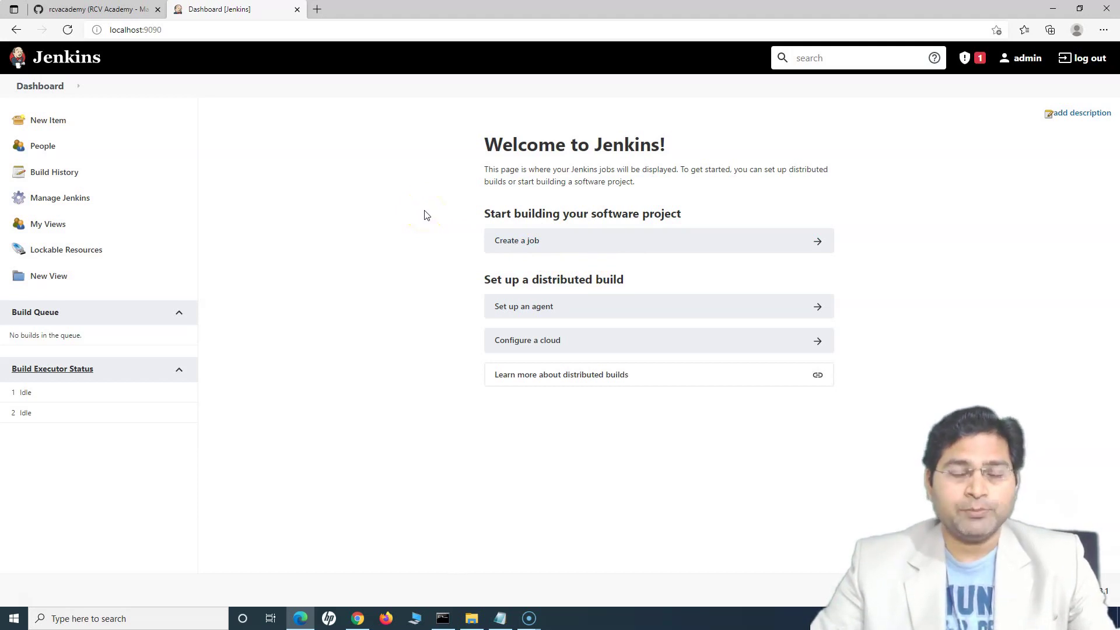
mouse_move(582, 216)
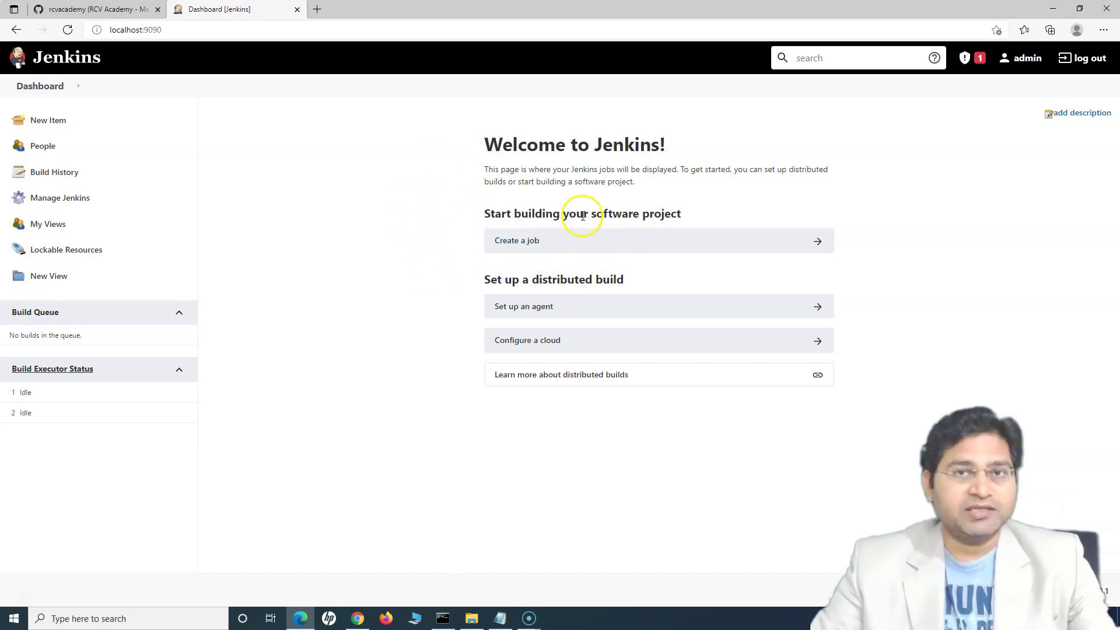
mouse_move(48, 120)
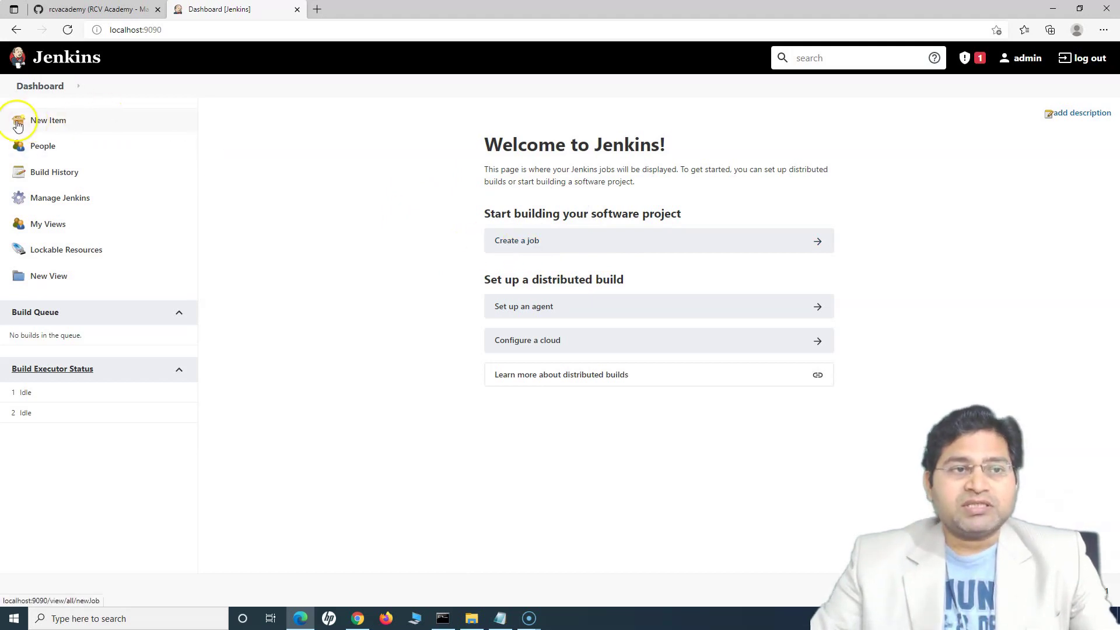
mouse_move(516, 241)
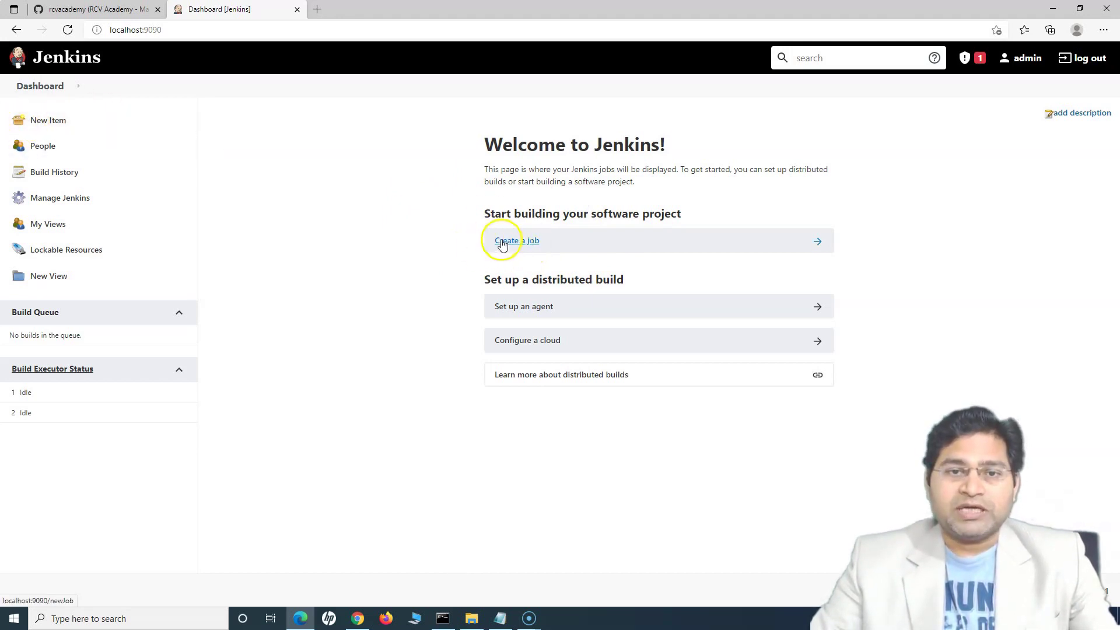
mouse_move(48, 120)
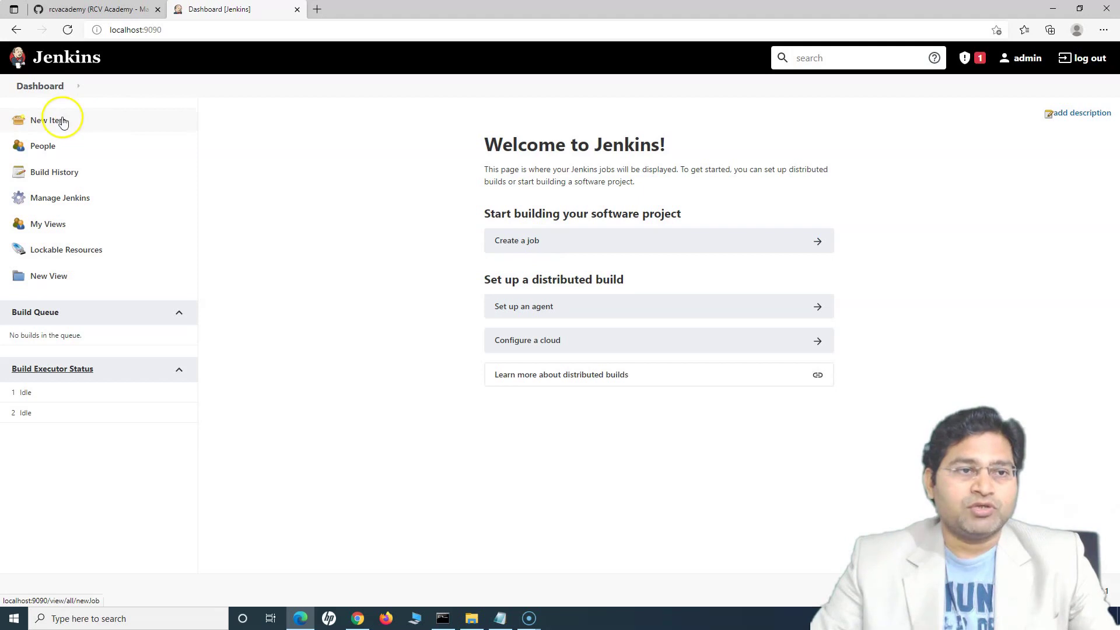
Look at the People list, then the empty Build History timeline.
click(41, 146)
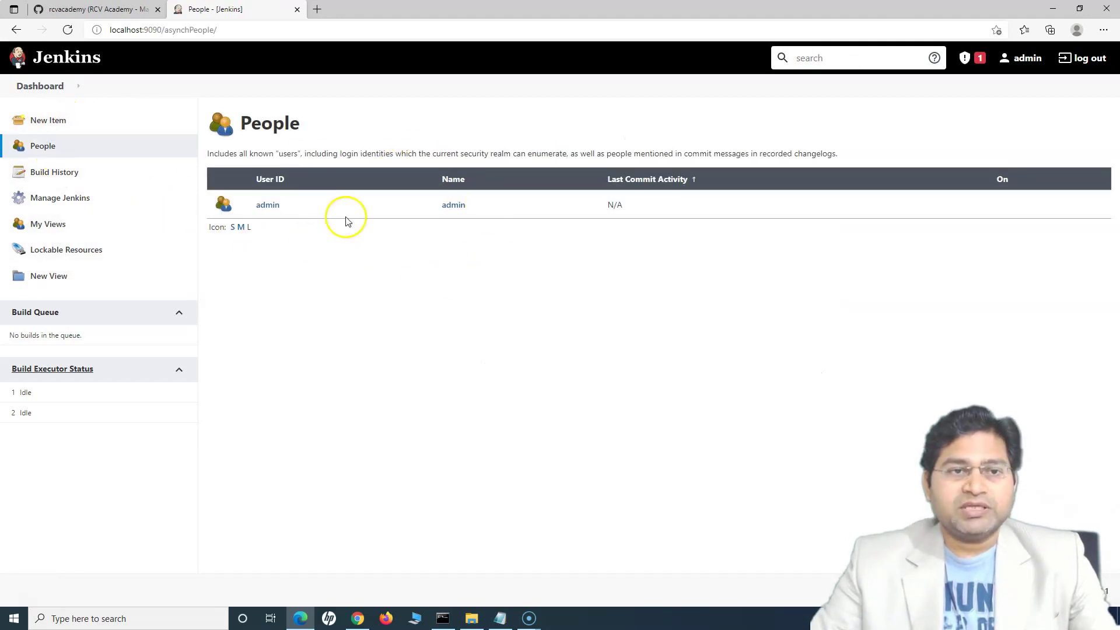
mouse_move(658, 245)
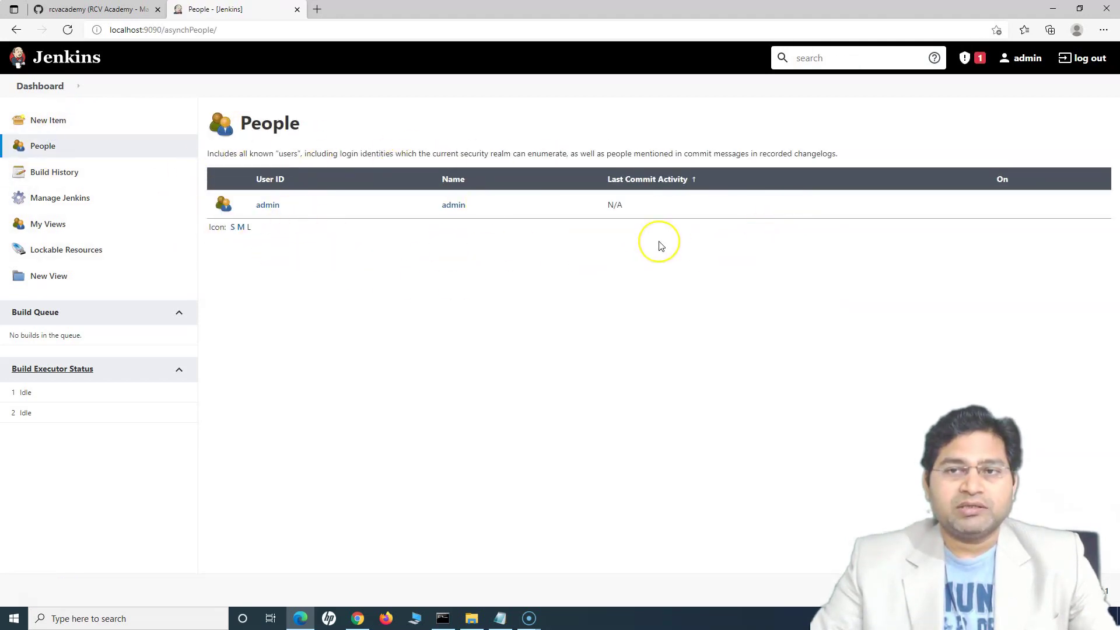
mouse_move(256, 176)
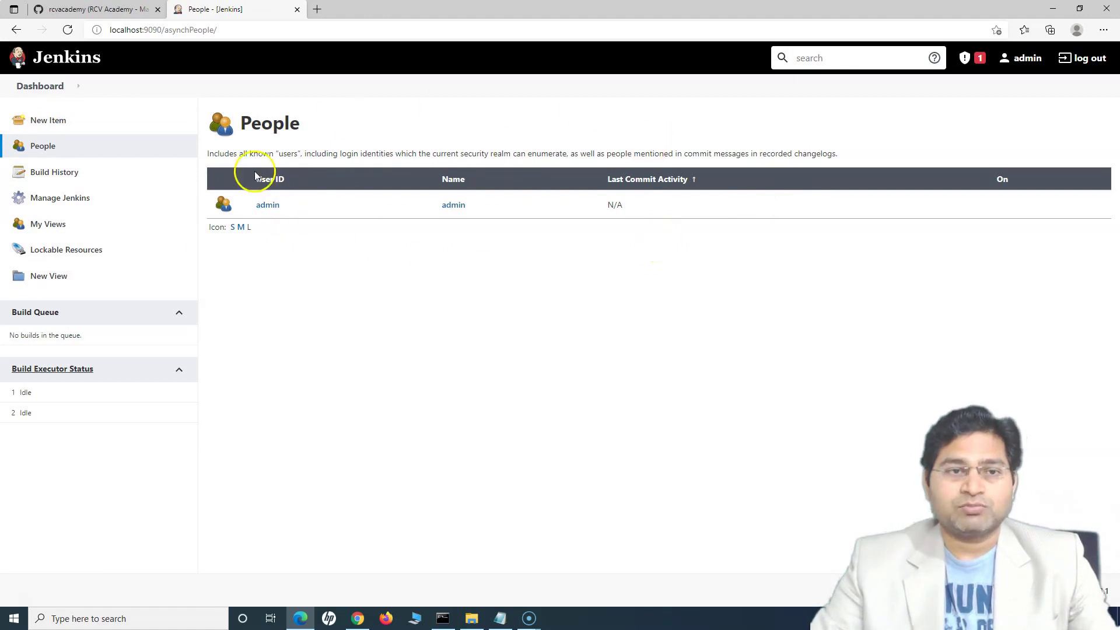
mouse_move(54, 172)
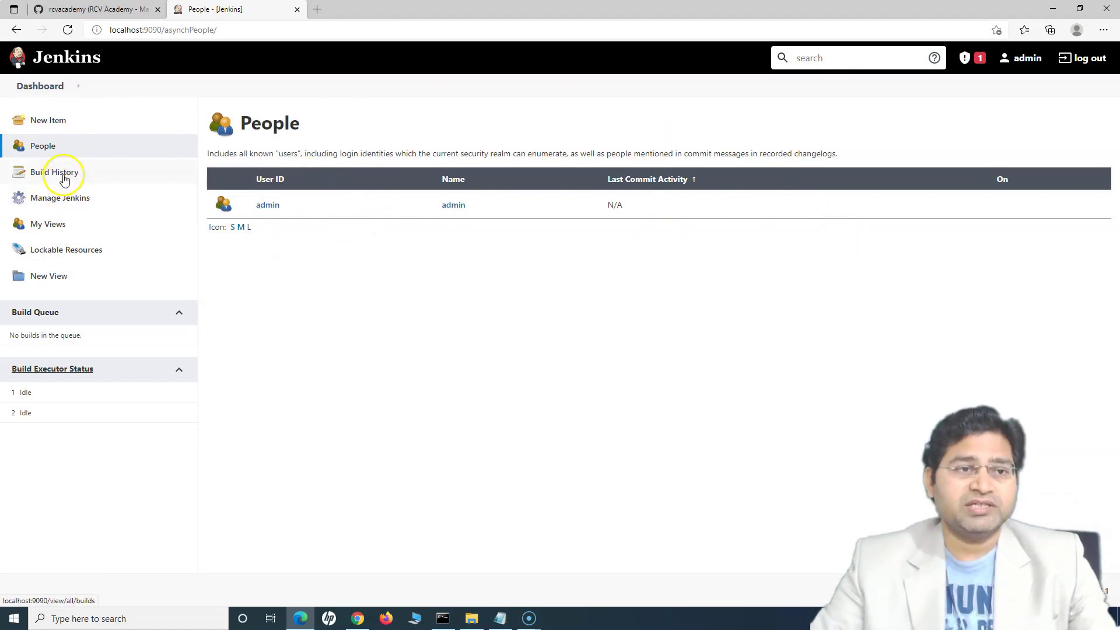
click(55, 172)
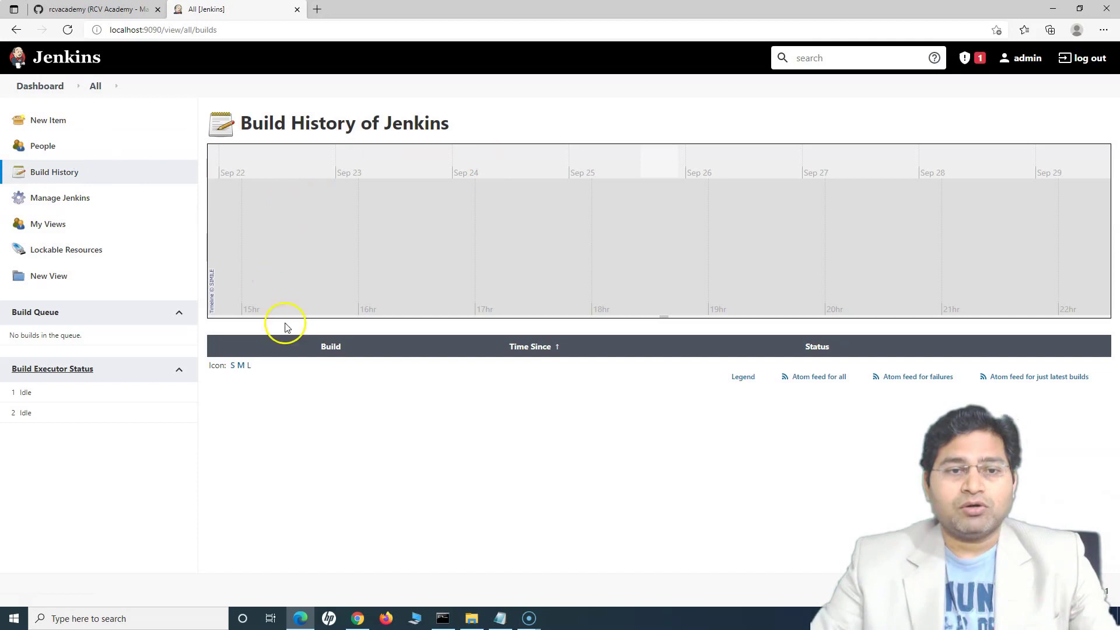
mouse_move(470, 210)
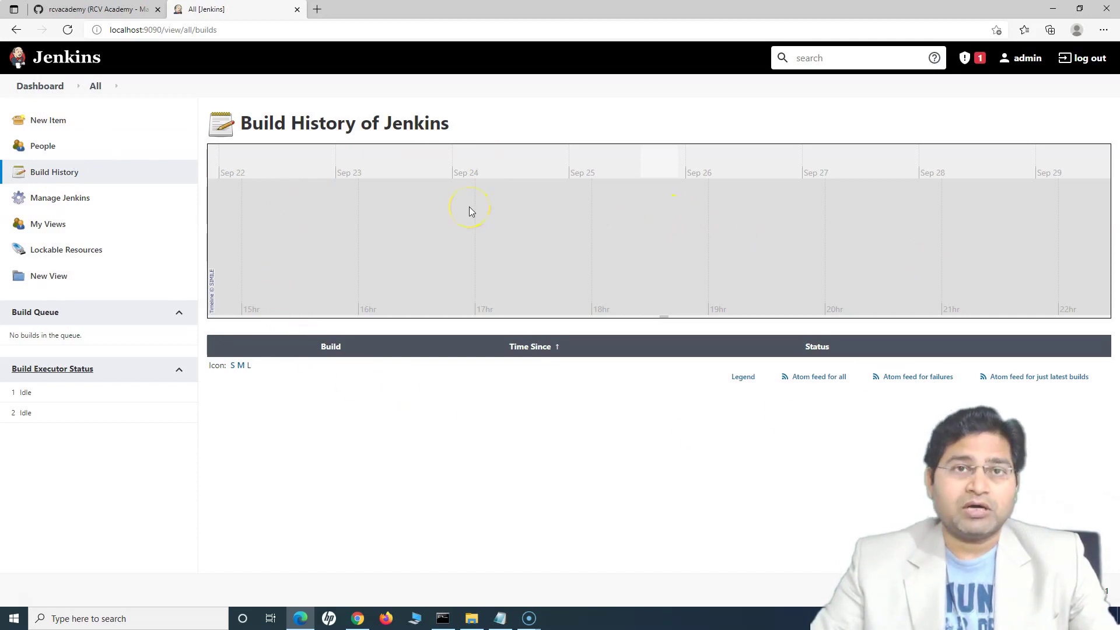
mouse_move(41, 120)
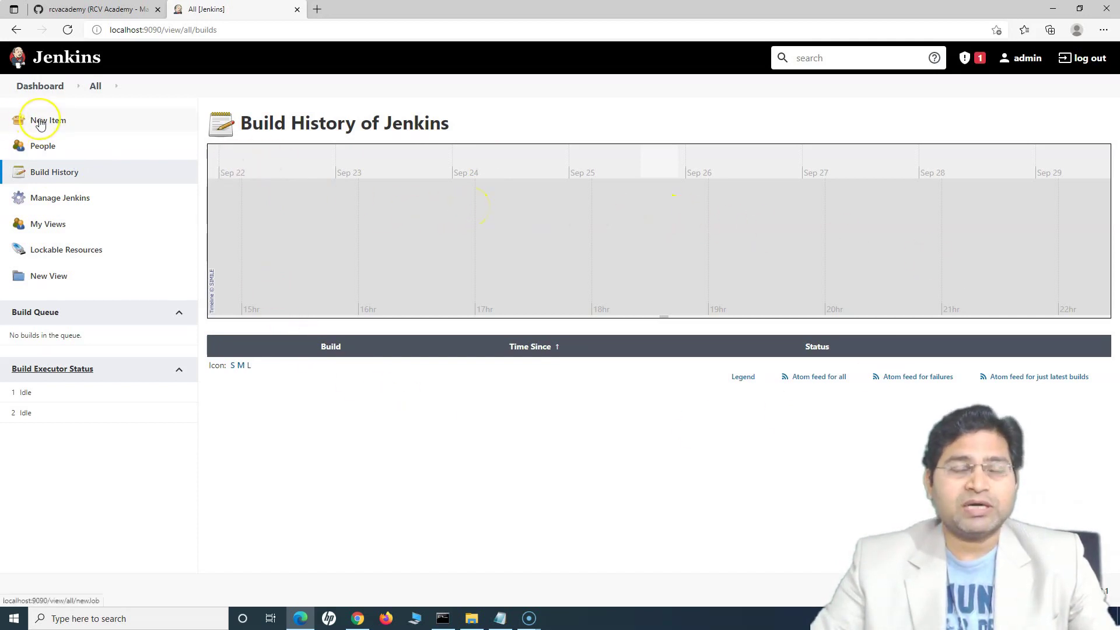
mouse_move(48, 120)
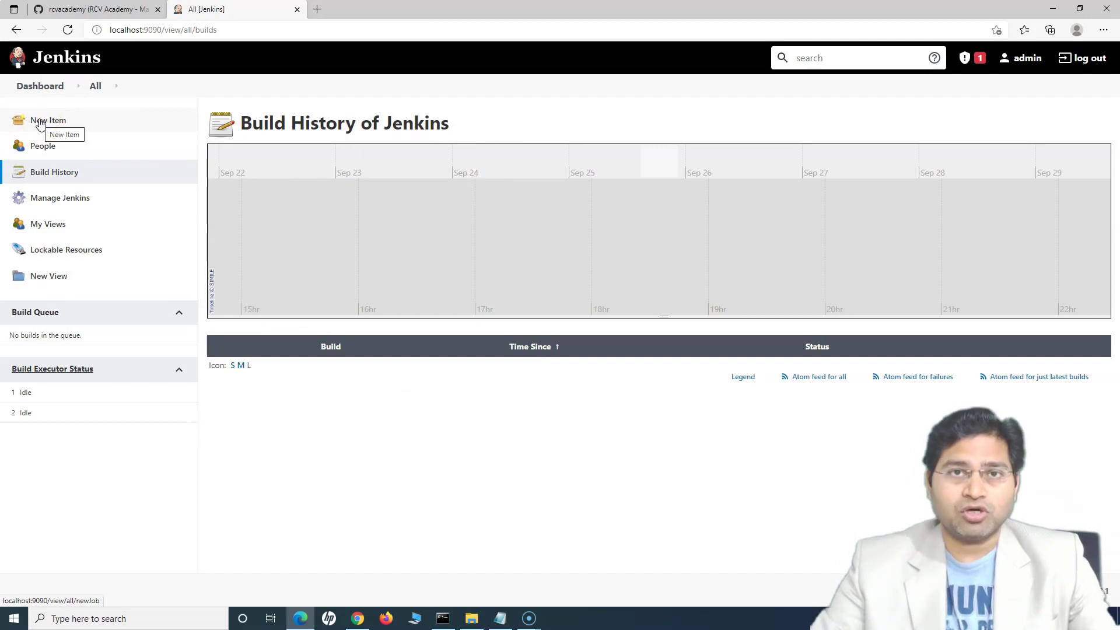
mouse_move(98, 164)
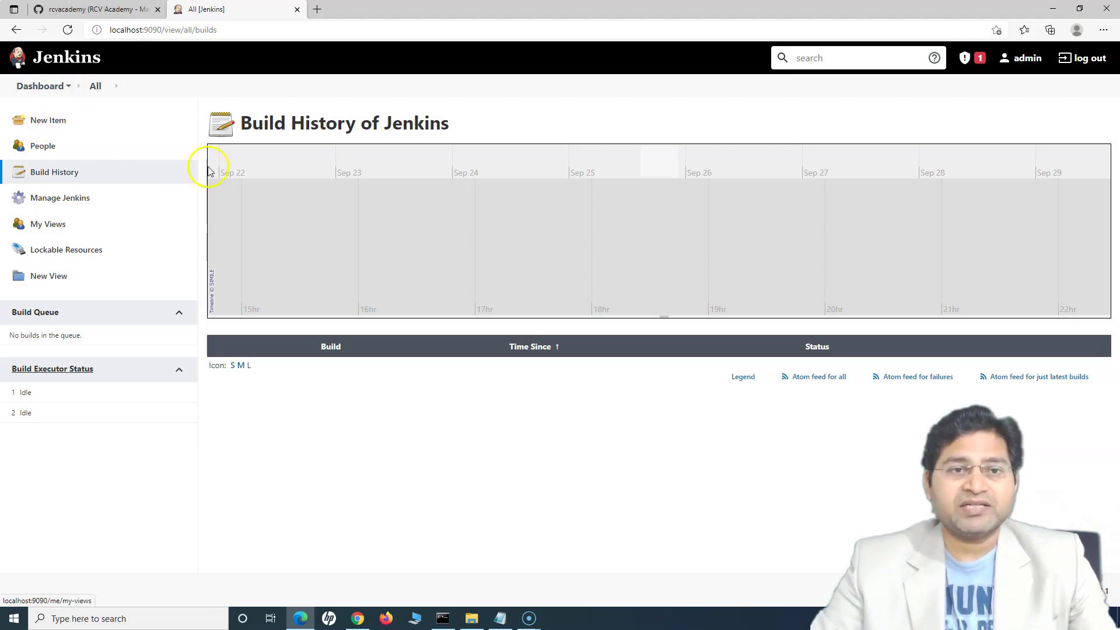
mouse_move(453, 199)
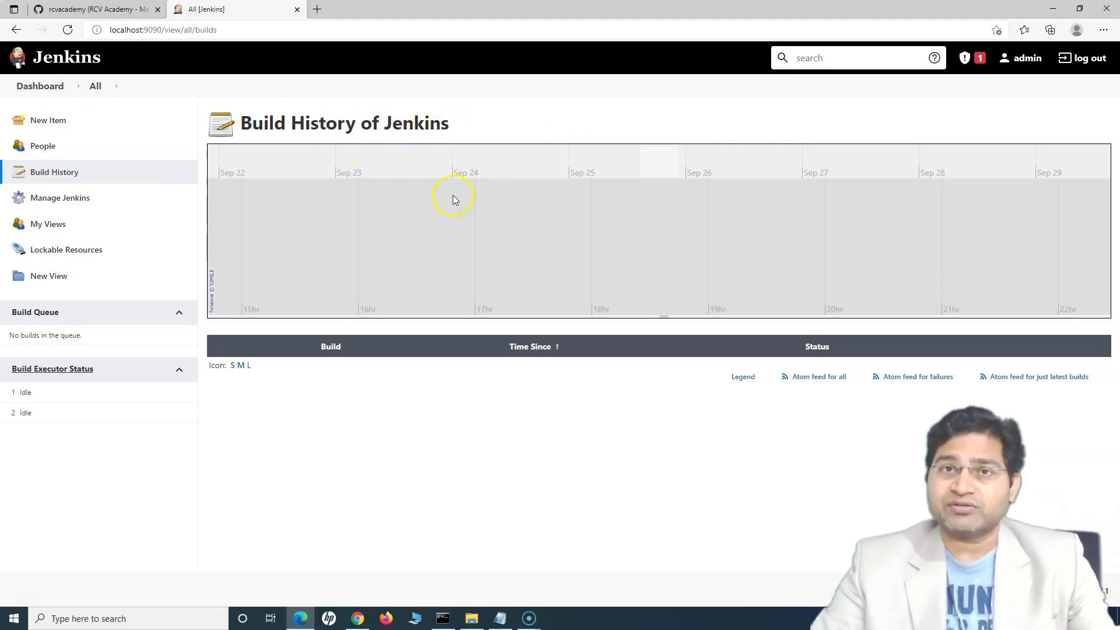
mouse_move(431, 216)
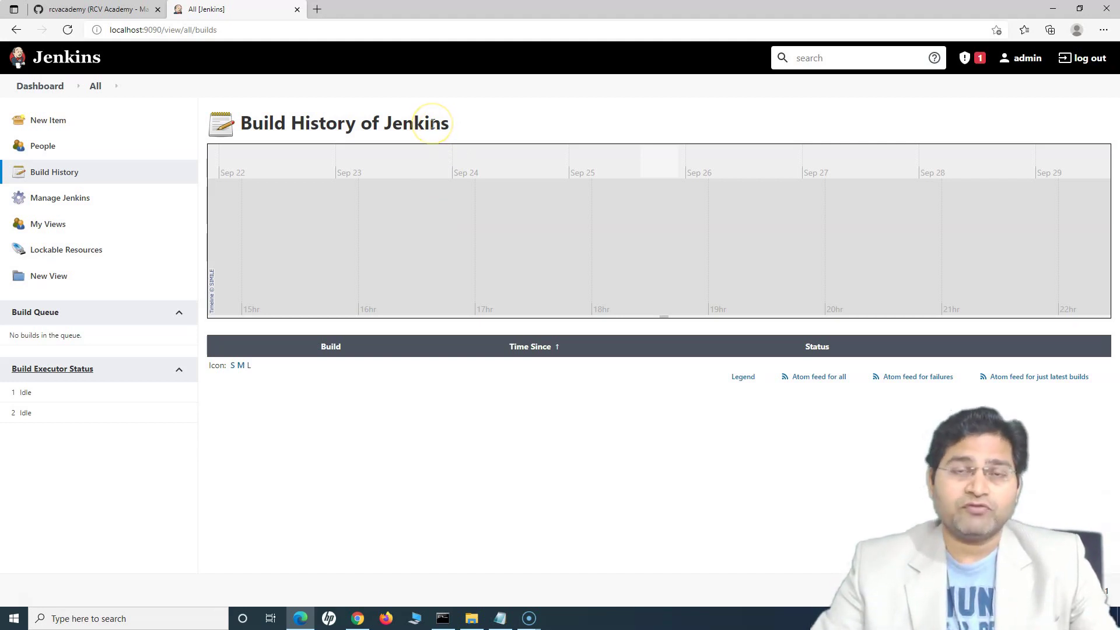
mouse_move(104, 176)
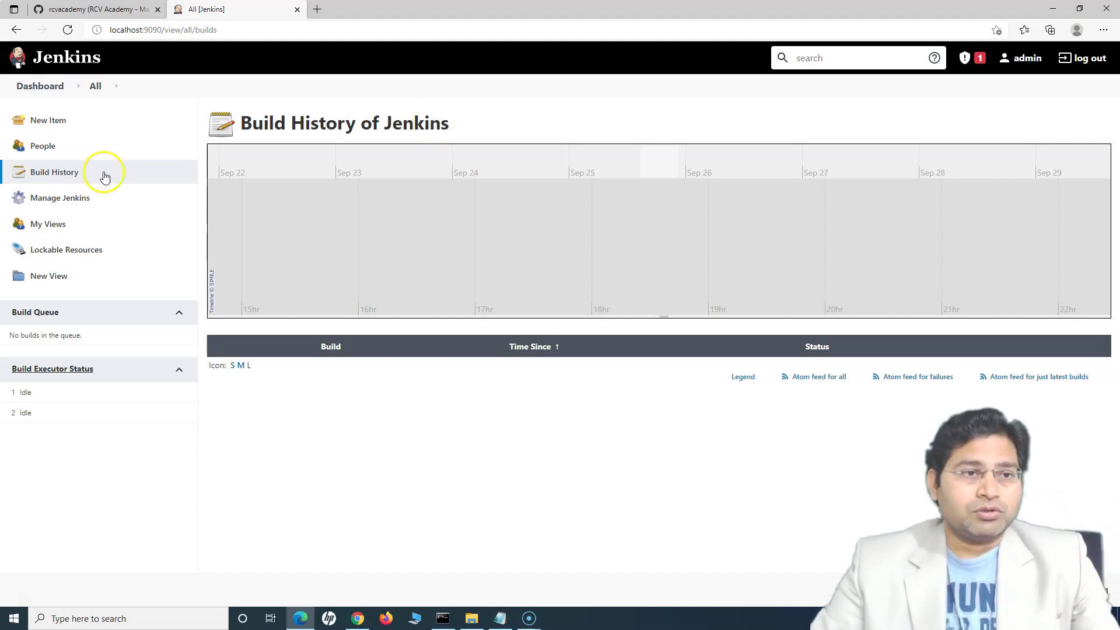
mouse_move(547, 199)
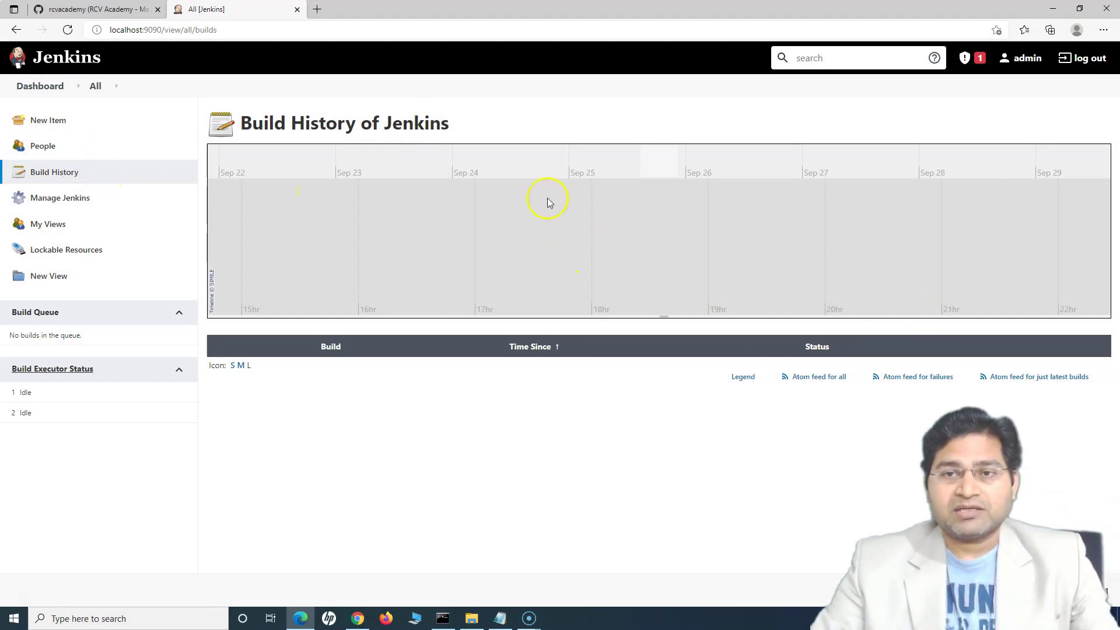
mouse_move(292, 175)
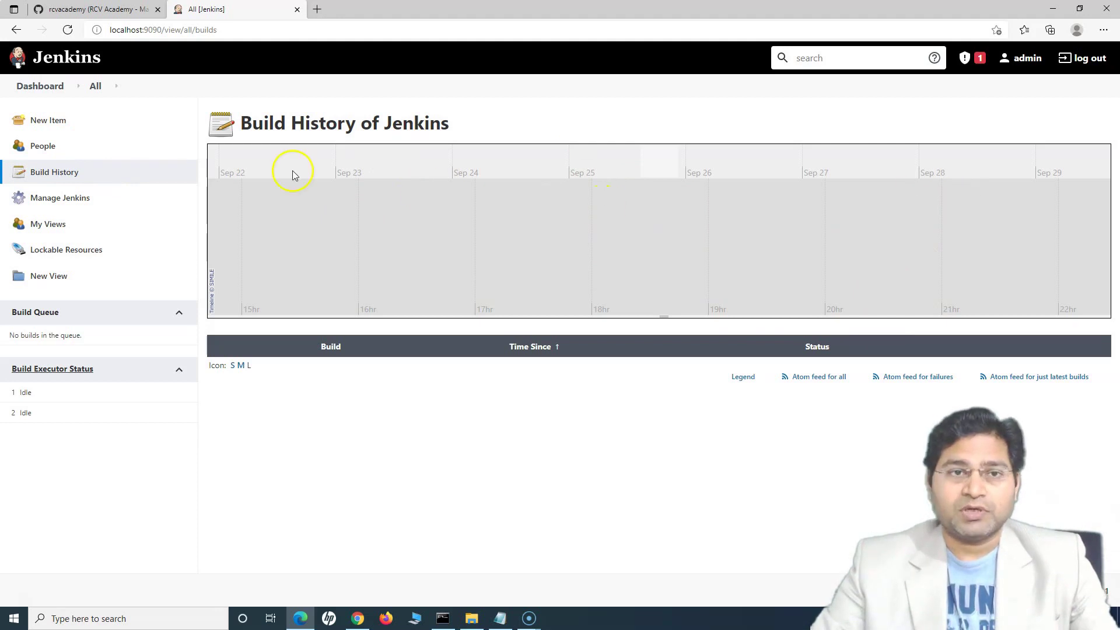
mouse_move(441, 231)
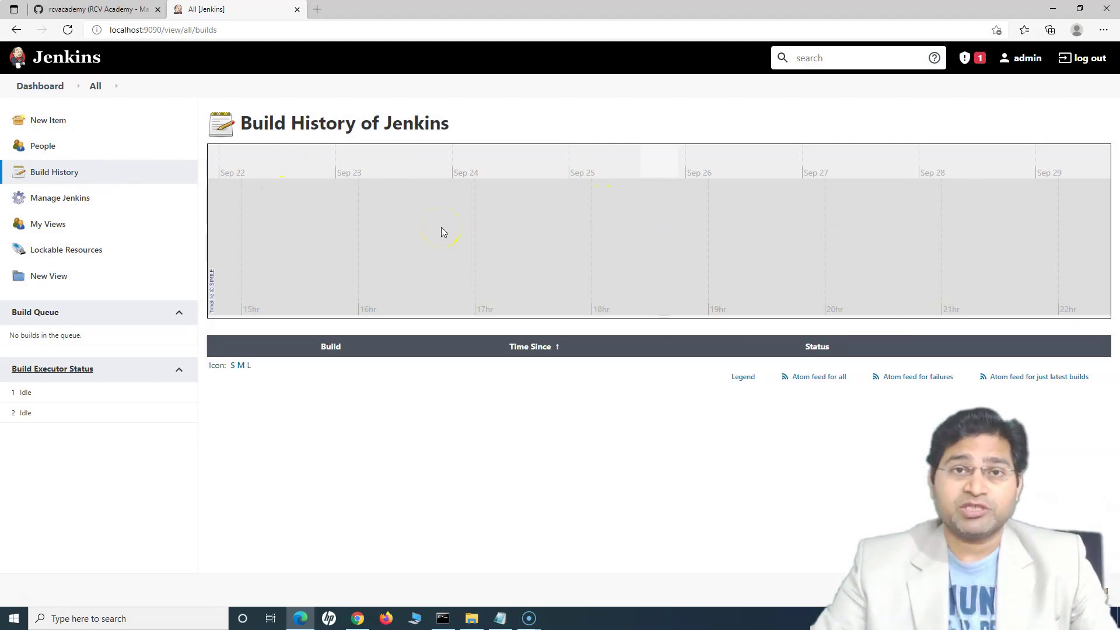
mouse_move(60, 197)
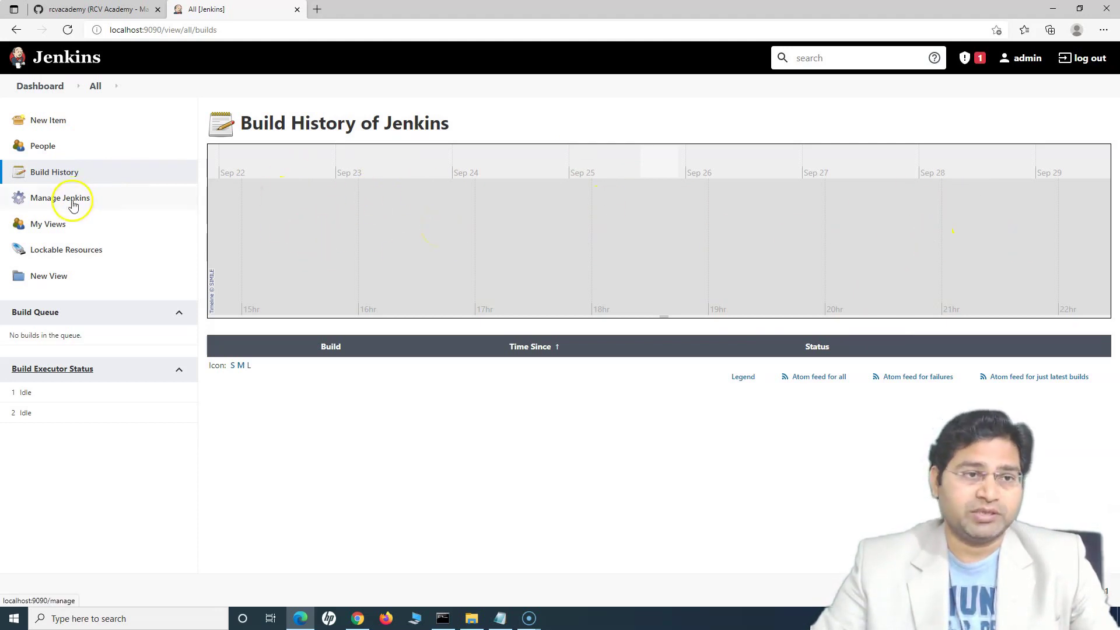
click(61, 198)
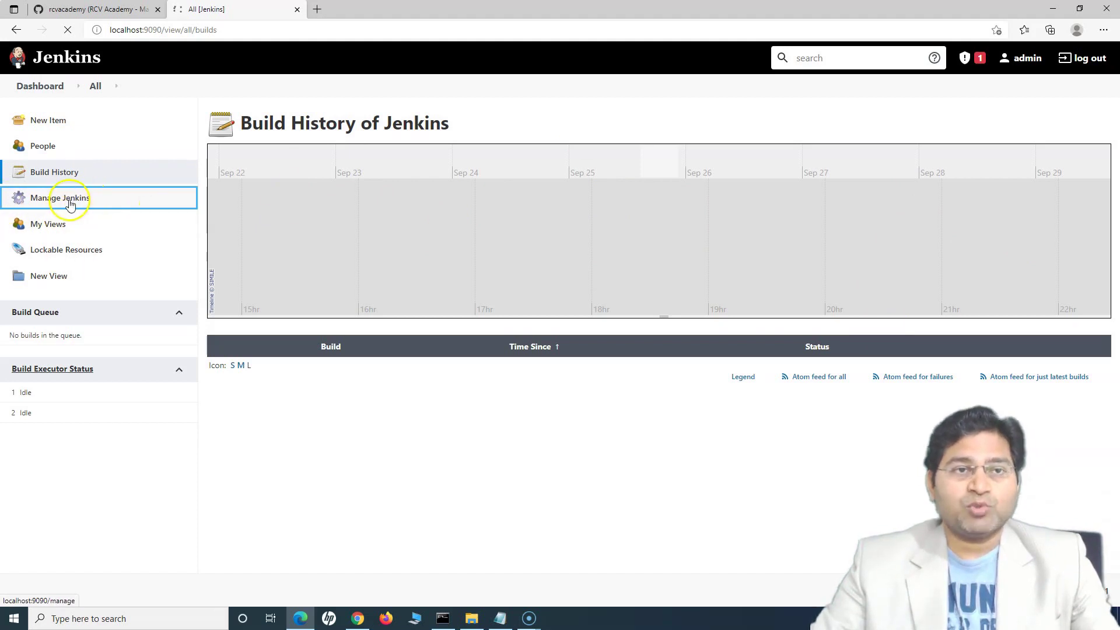
Scroll through Manage Jenkins' System Configuration, Security, Status, Troubleshooting and Tools sections.
click(60, 198)
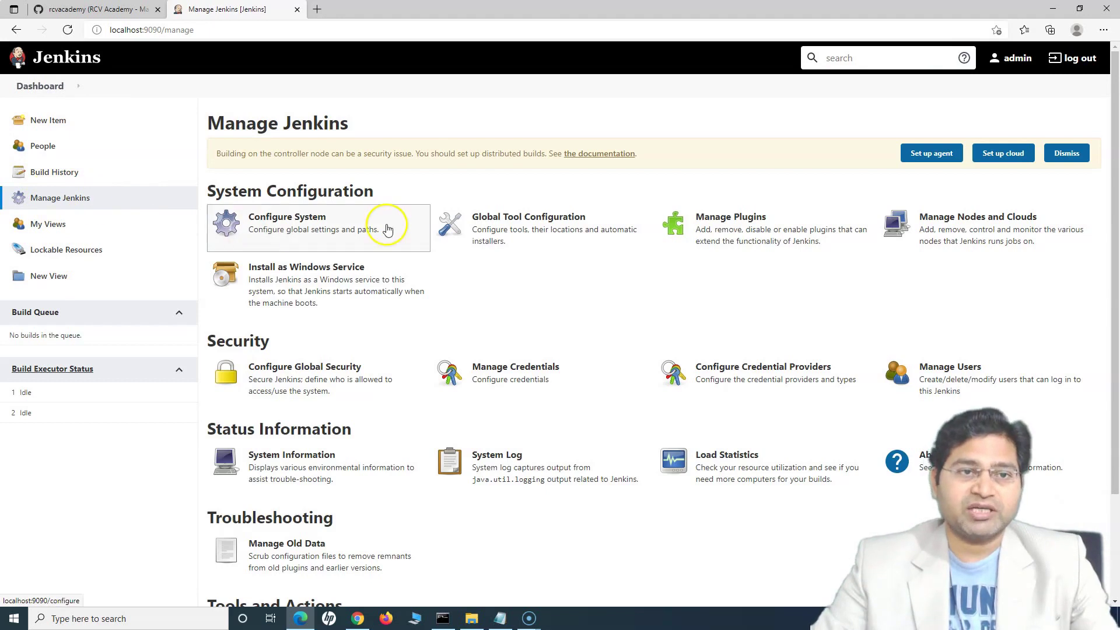
mouse_move(385, 229)
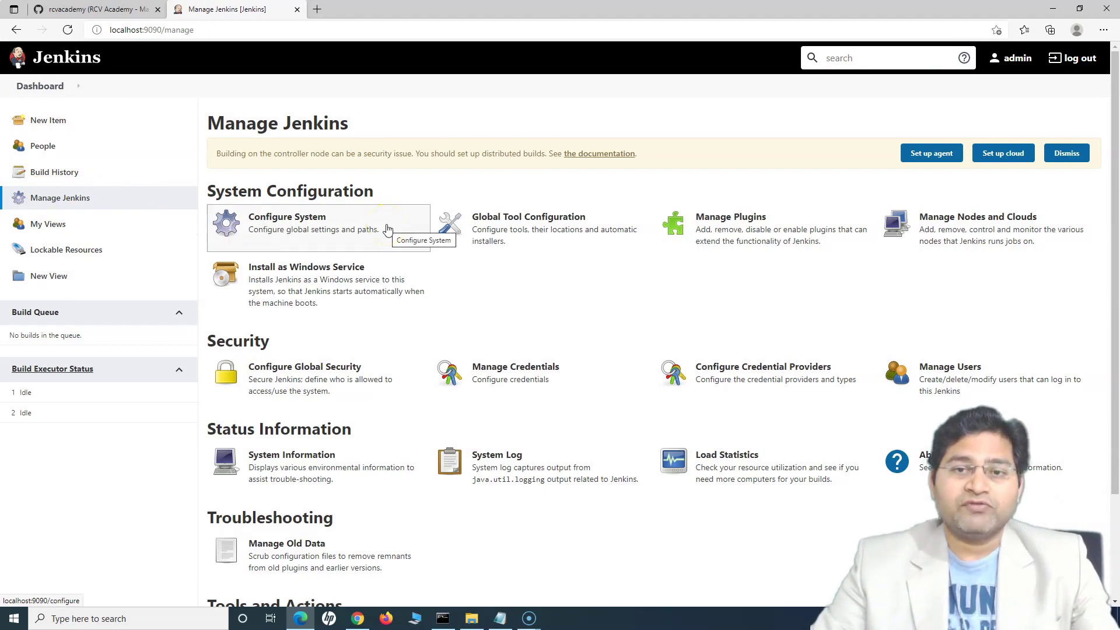
mouse_move(705, 229)
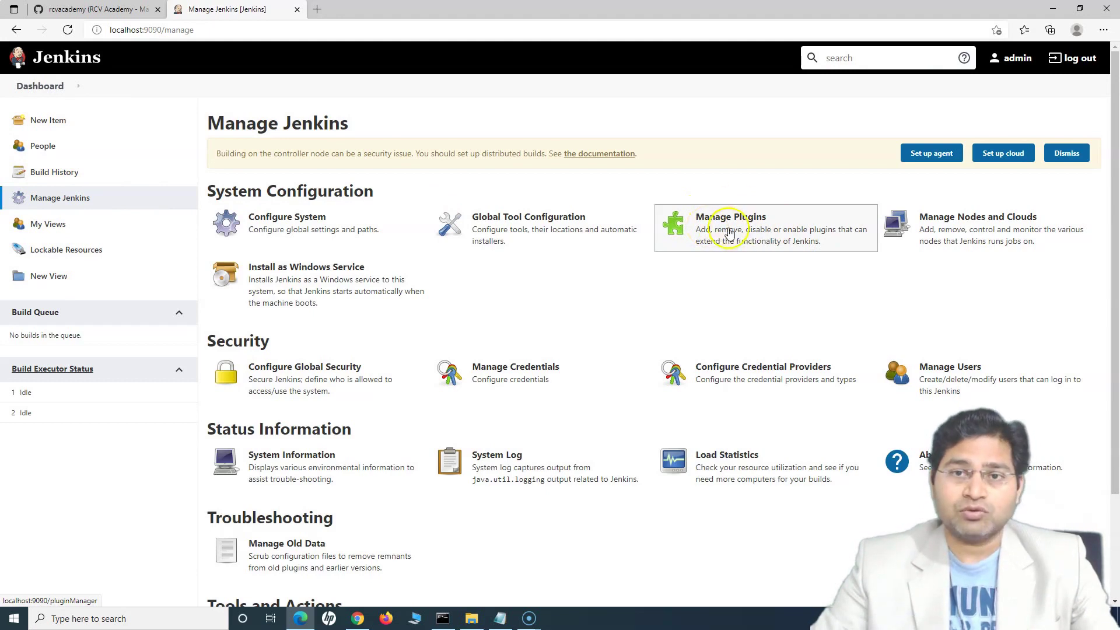
mouse_move(527, 235)
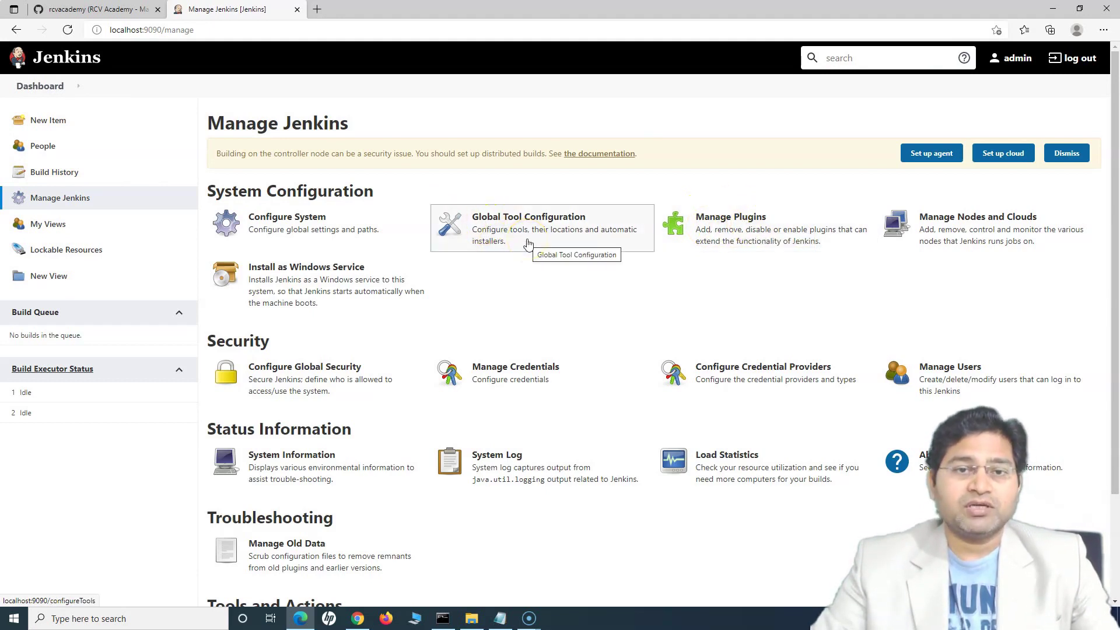
mouse_move(569, 240)
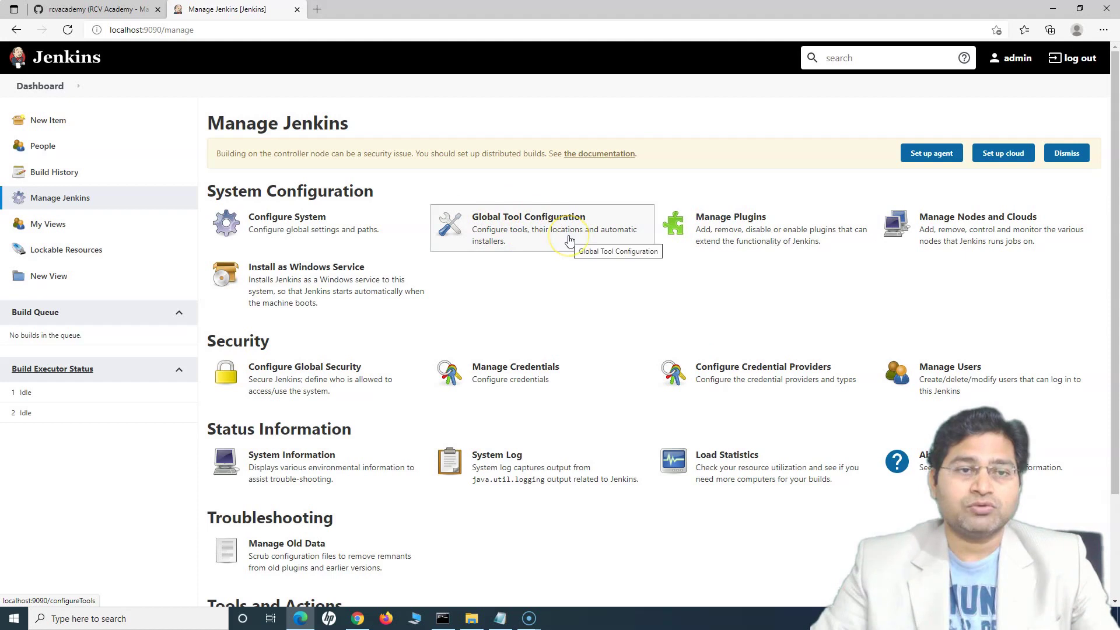
mouse_move(240, 233)
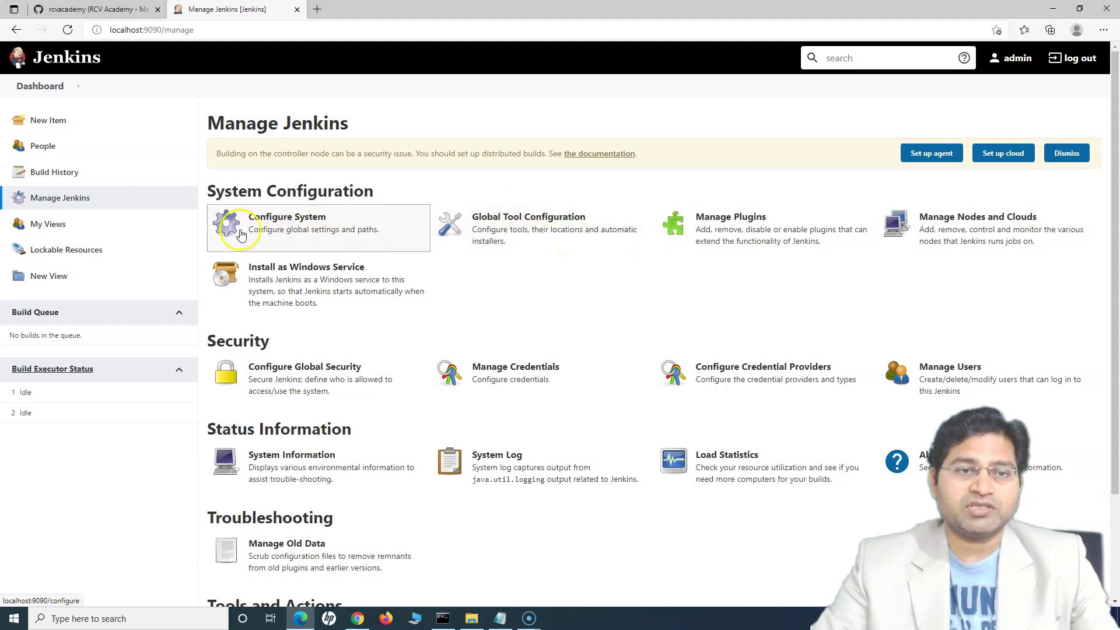
mouse_move(487, 318)
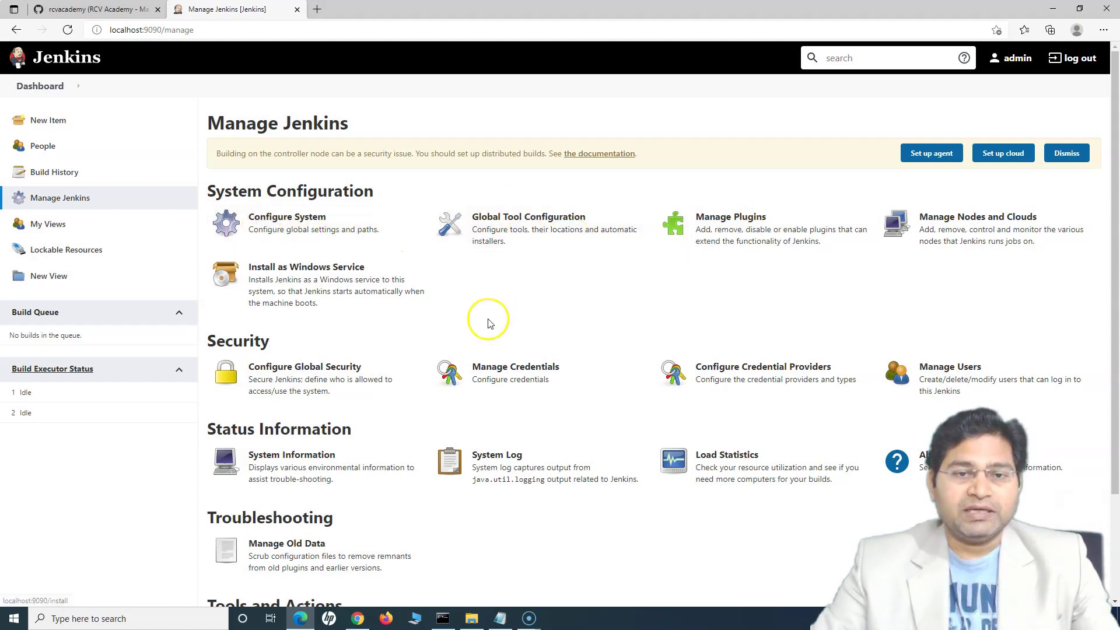
mouse_move(232, 385)
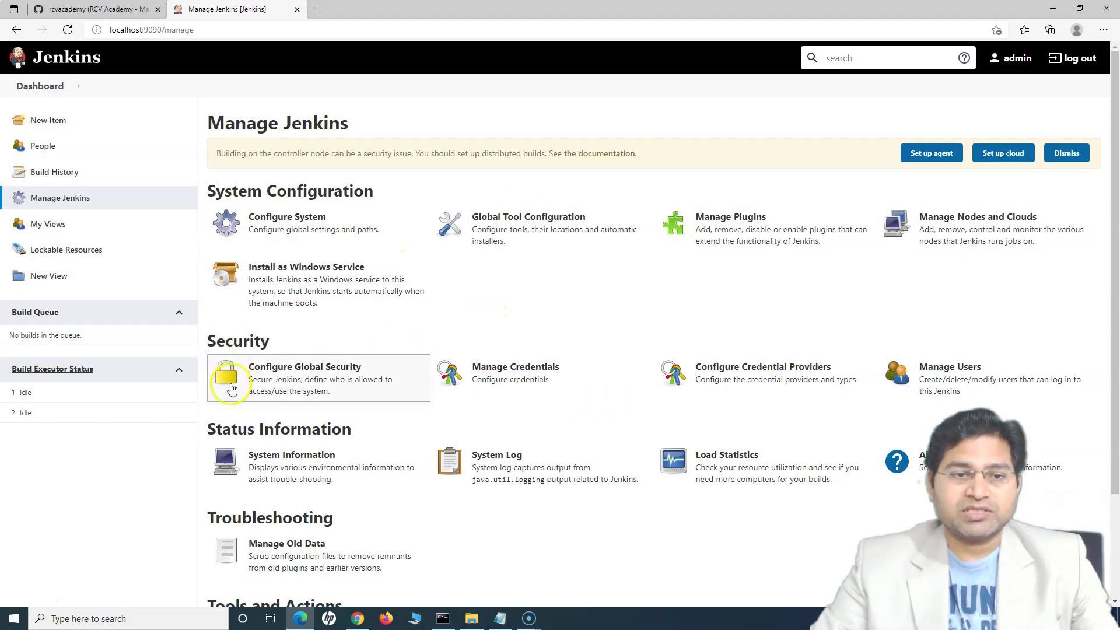
mouse_move(311, 385)
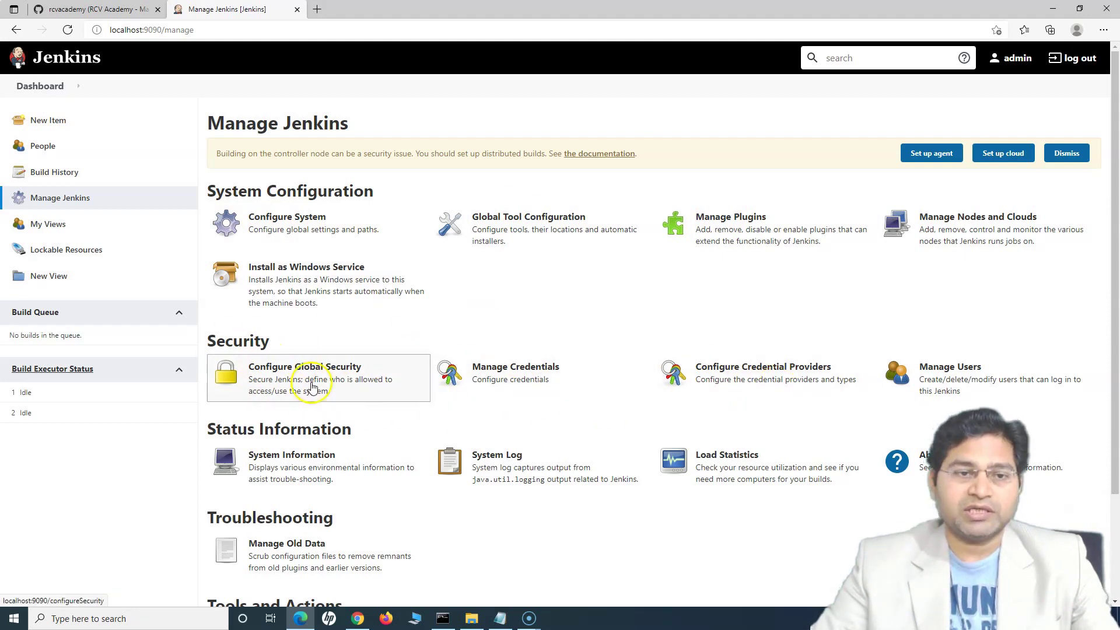
scroll(down, 3)
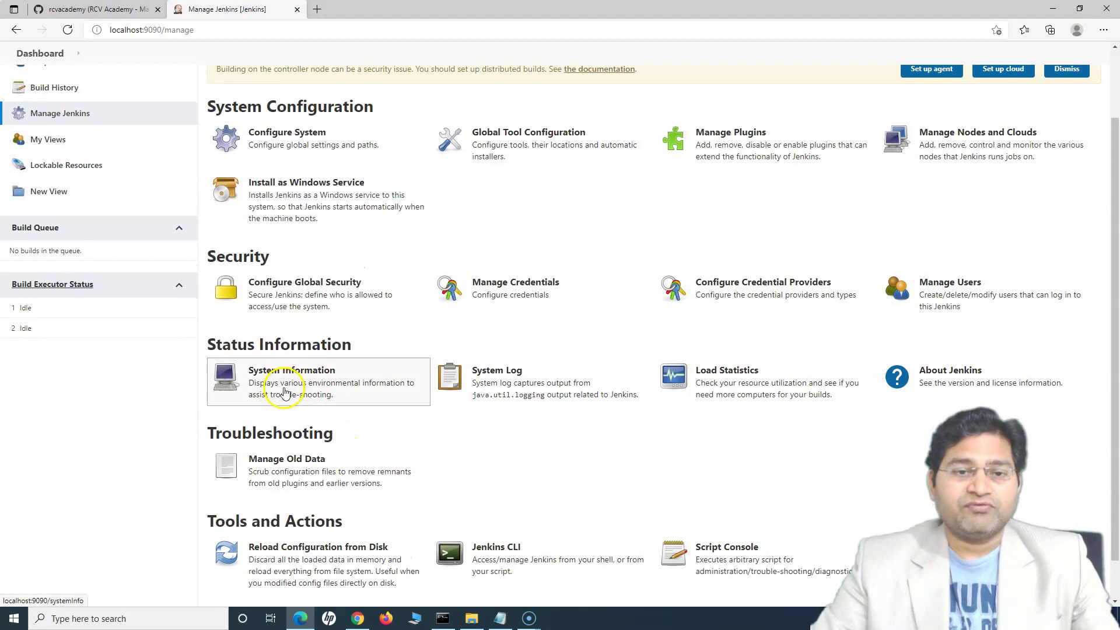
mouse_move(484, 392)
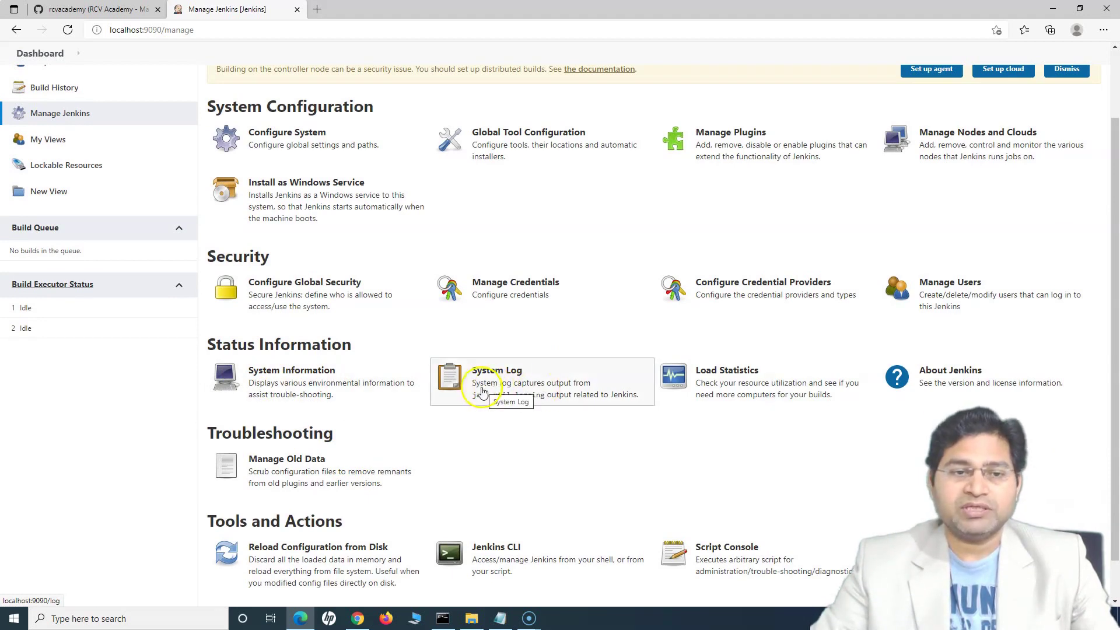
scroll(up, 3)
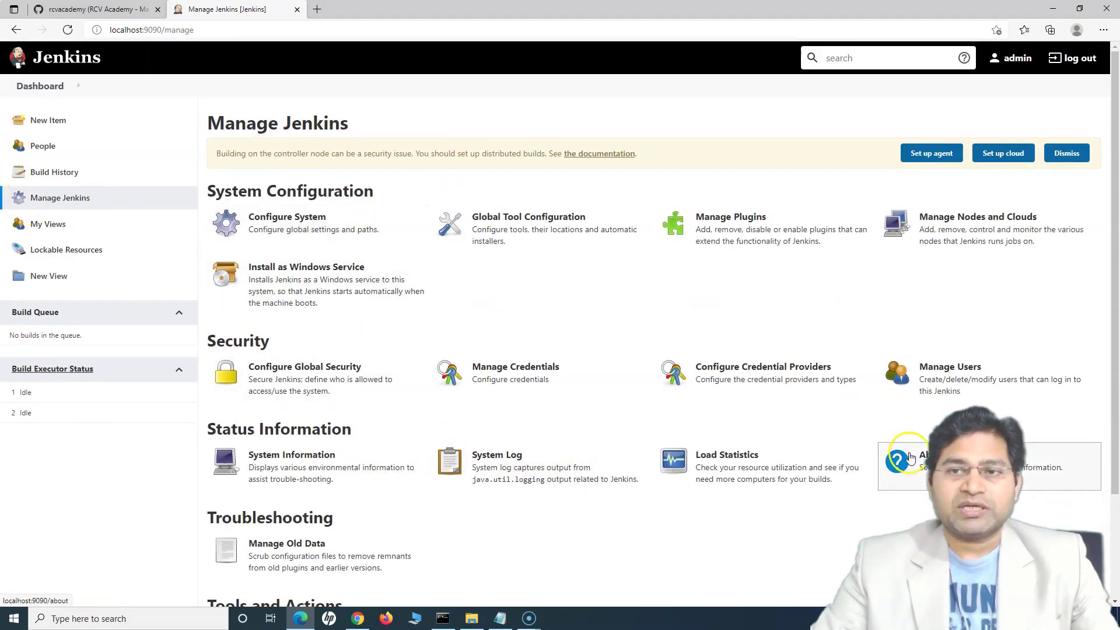
scroll(down, 3)
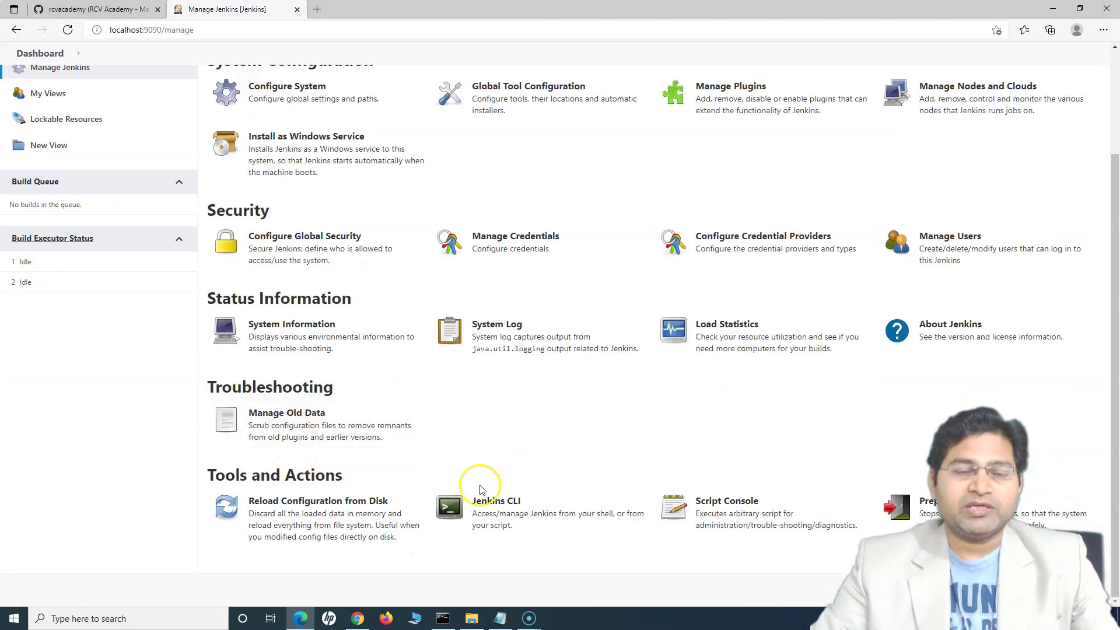
mouse_move(549, 484)
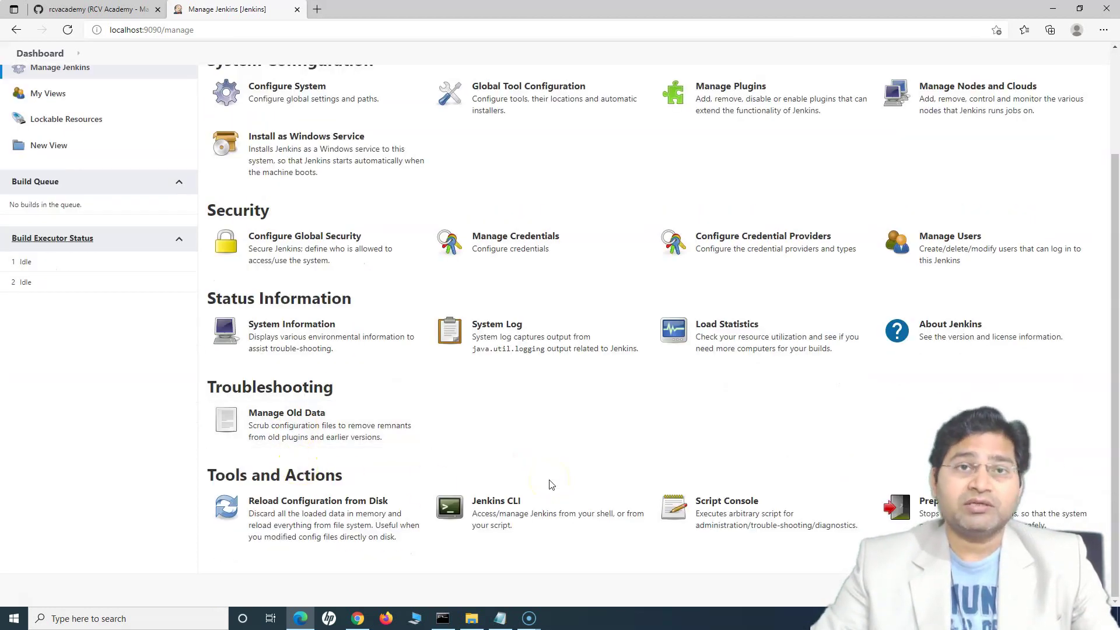
scroll(up, 3)
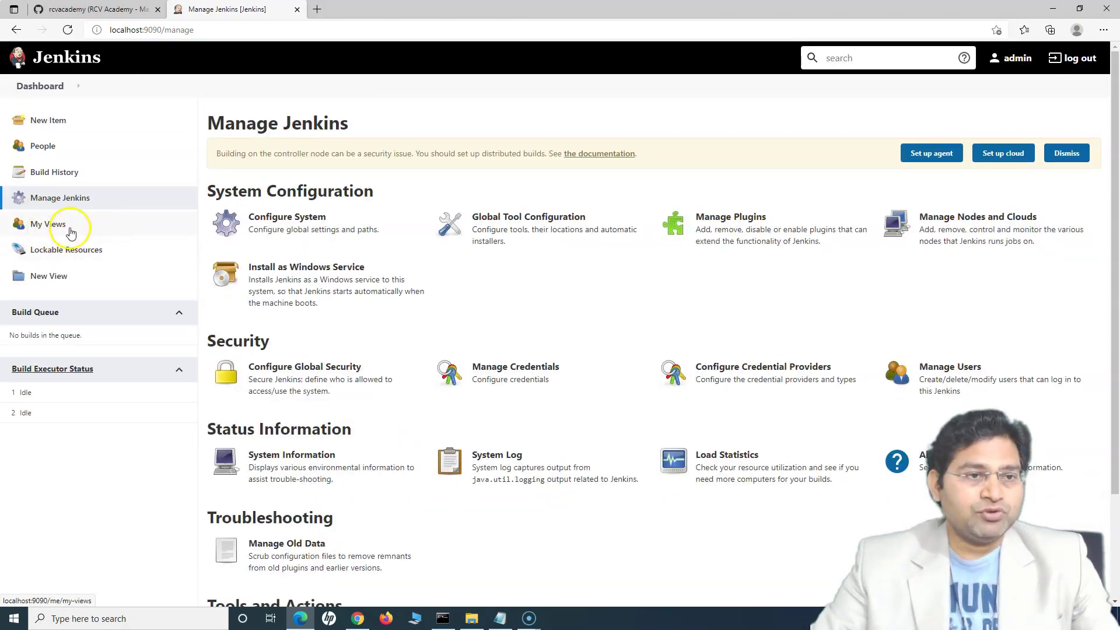
Open admin's My Views page, where the All view is empty.
click(48, 224)
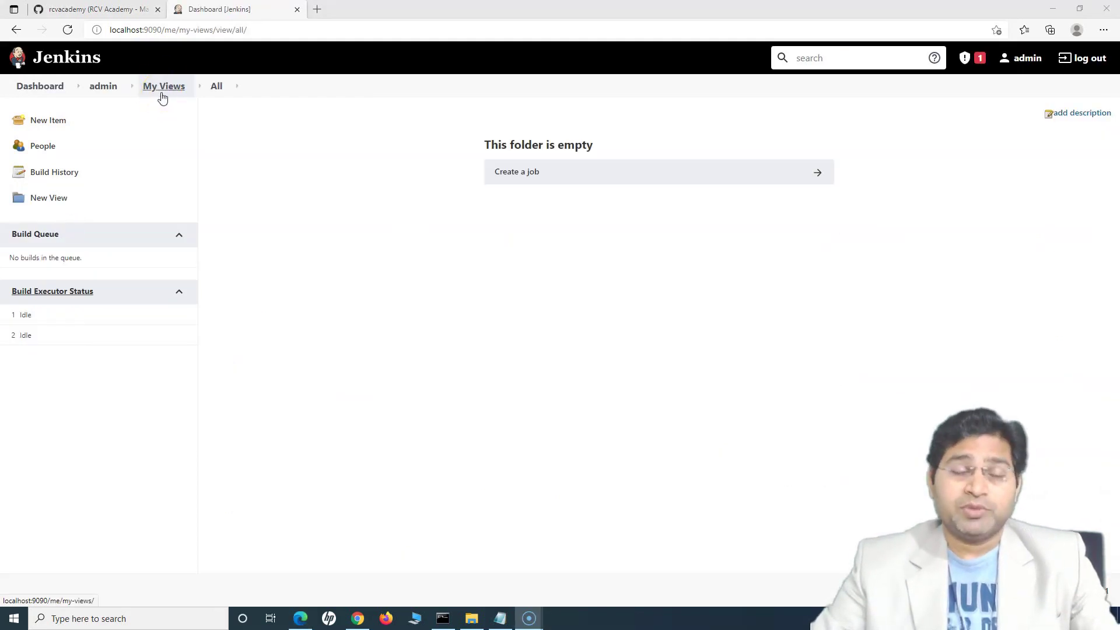
mouse_move(410, 172)
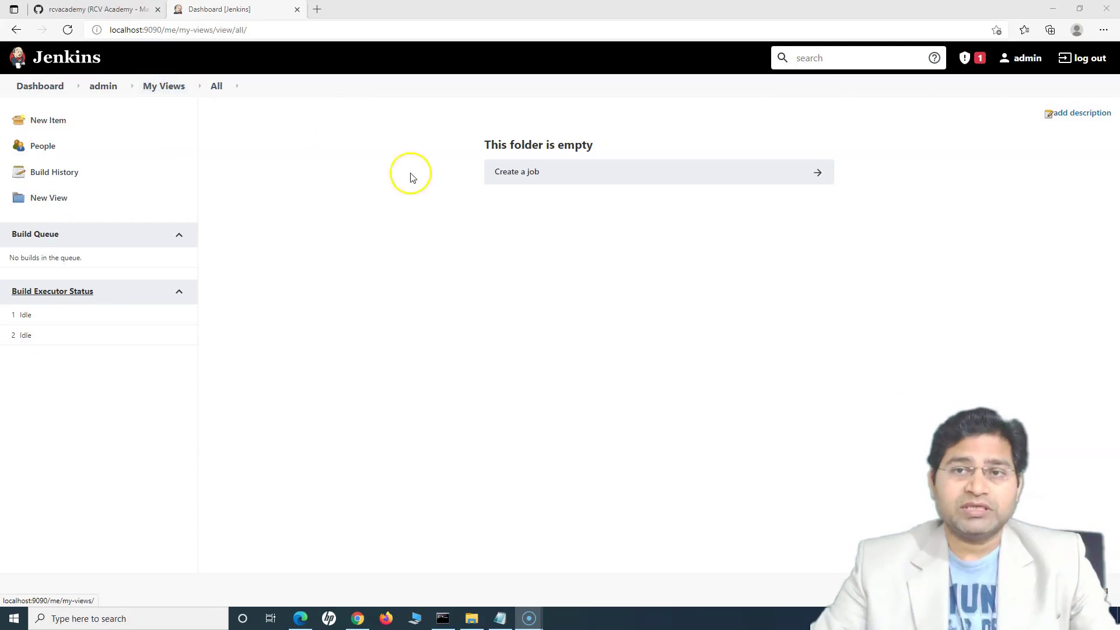
mouse_move(40, 86)
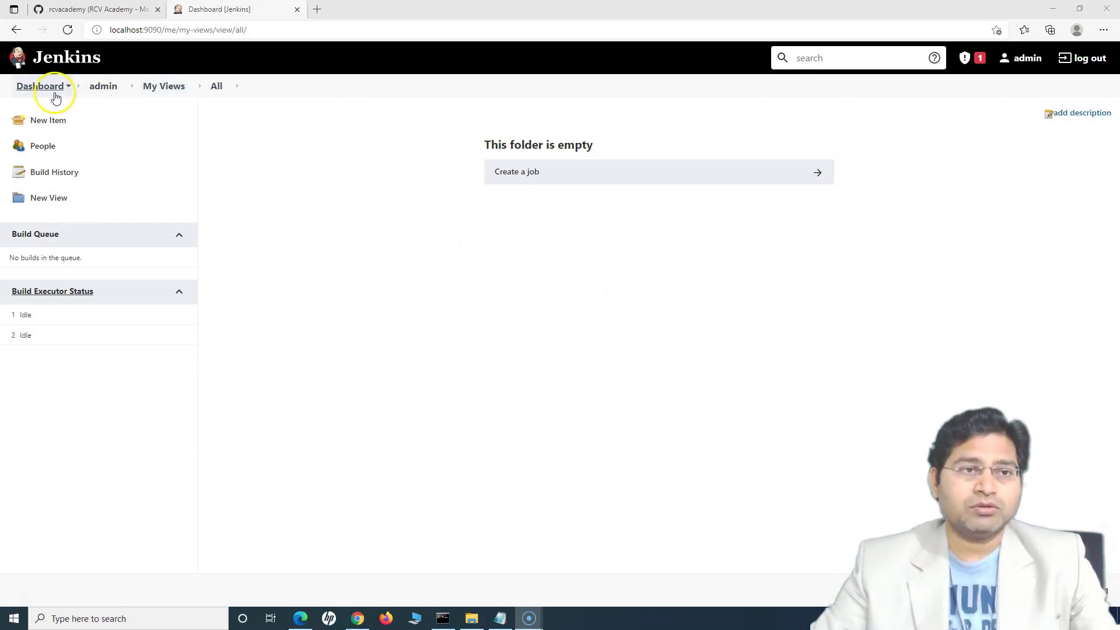
mouse_move(163, 86)
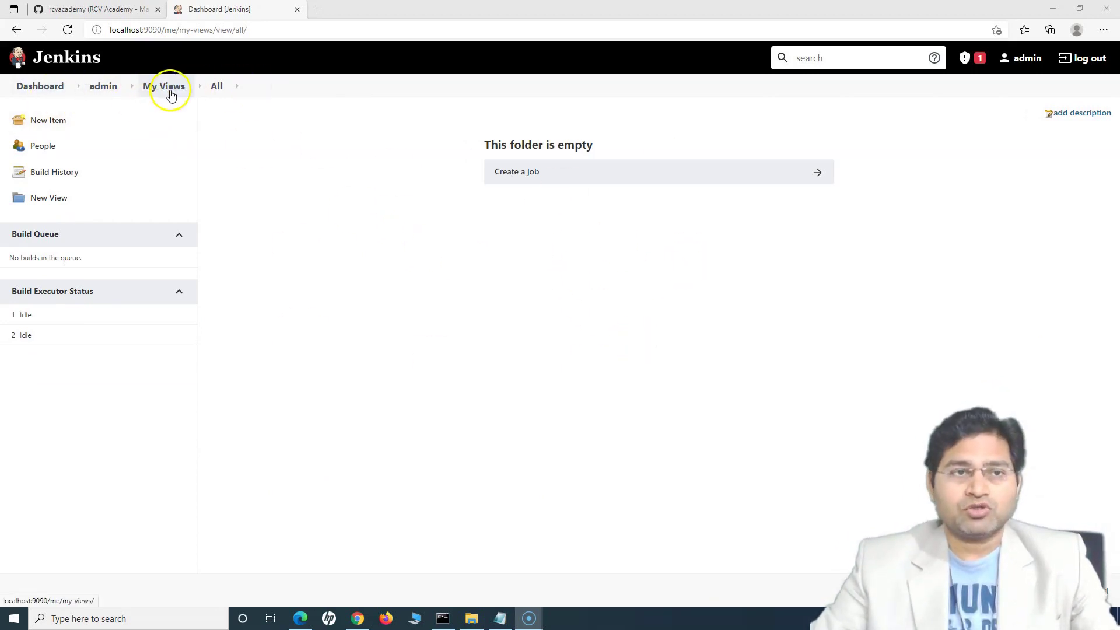
Return to the Welcome to Jenkins dashboard and review its sidebar links.
click(40, 86)
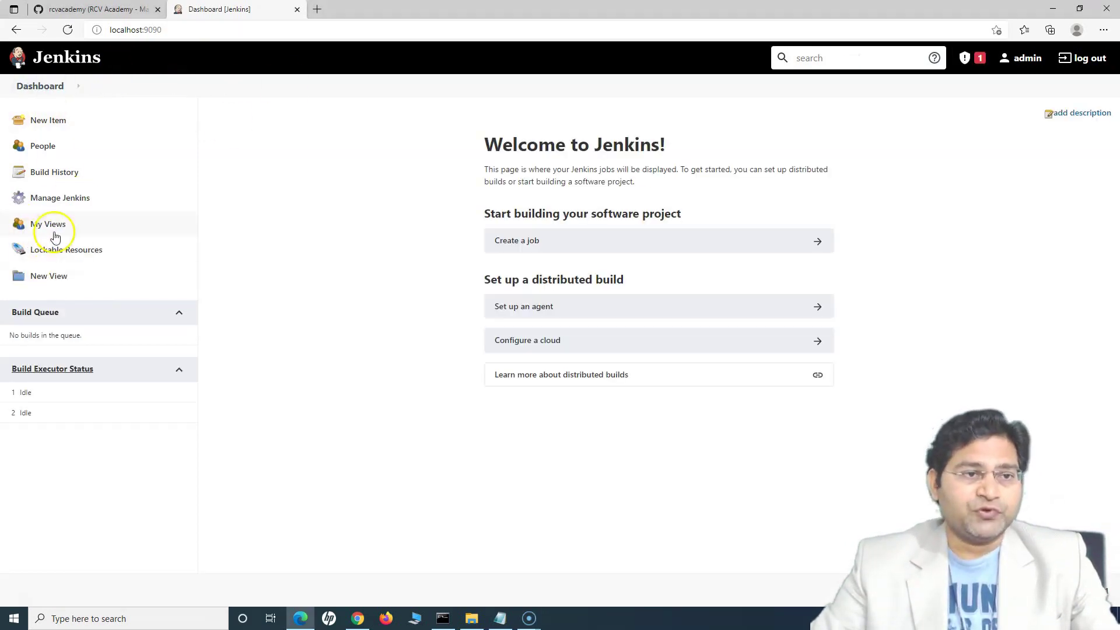
mouse_move(47, 120)
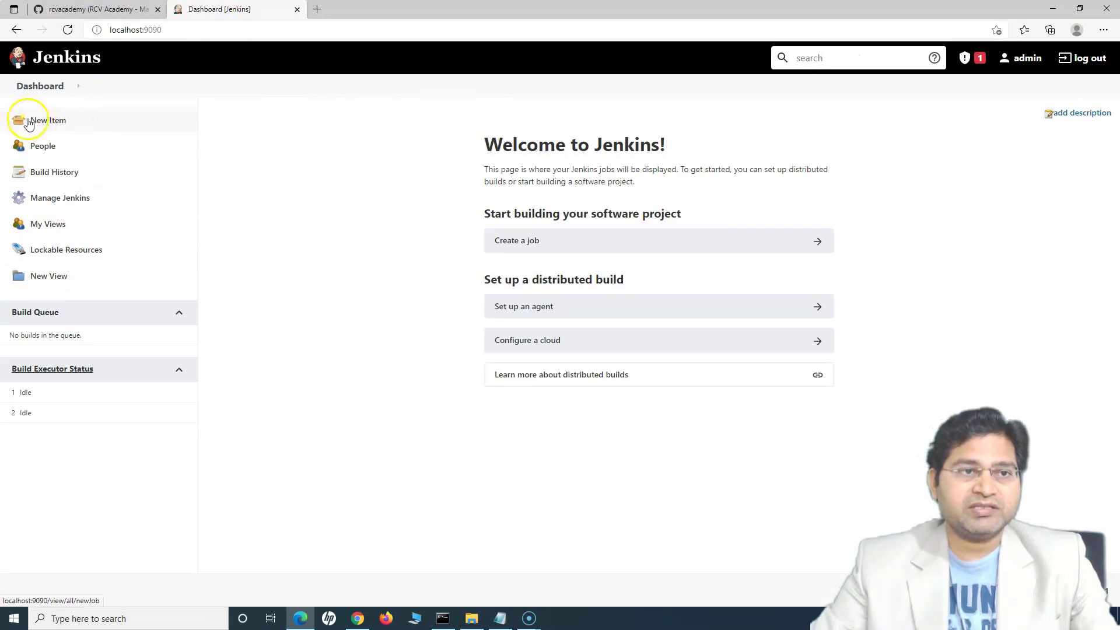
mouse_move(105, 208)
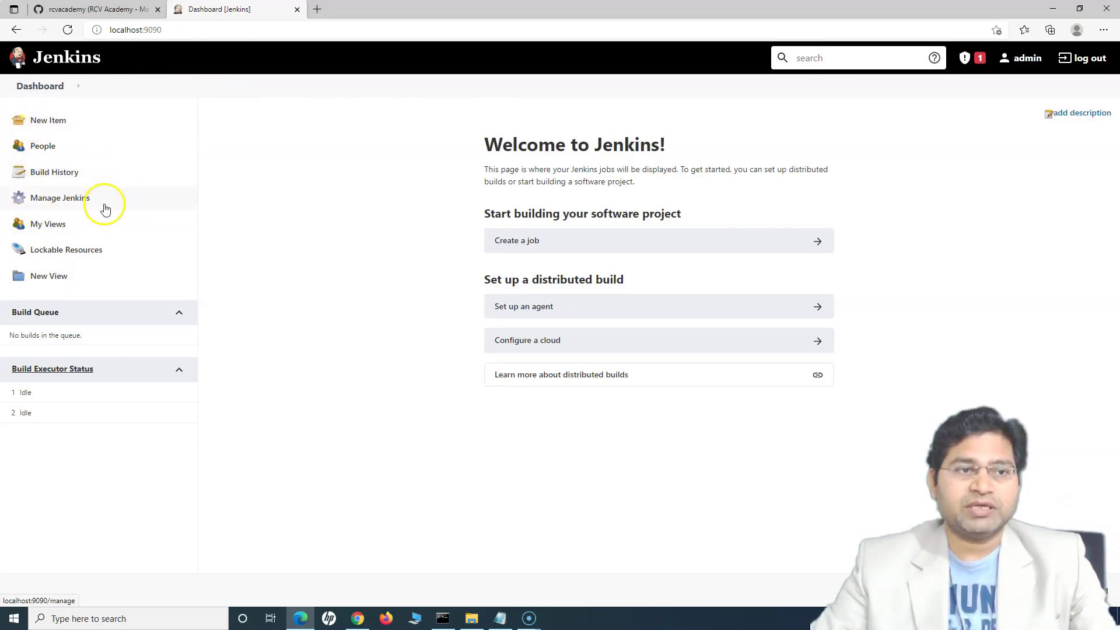
mouse_move(214, 317)
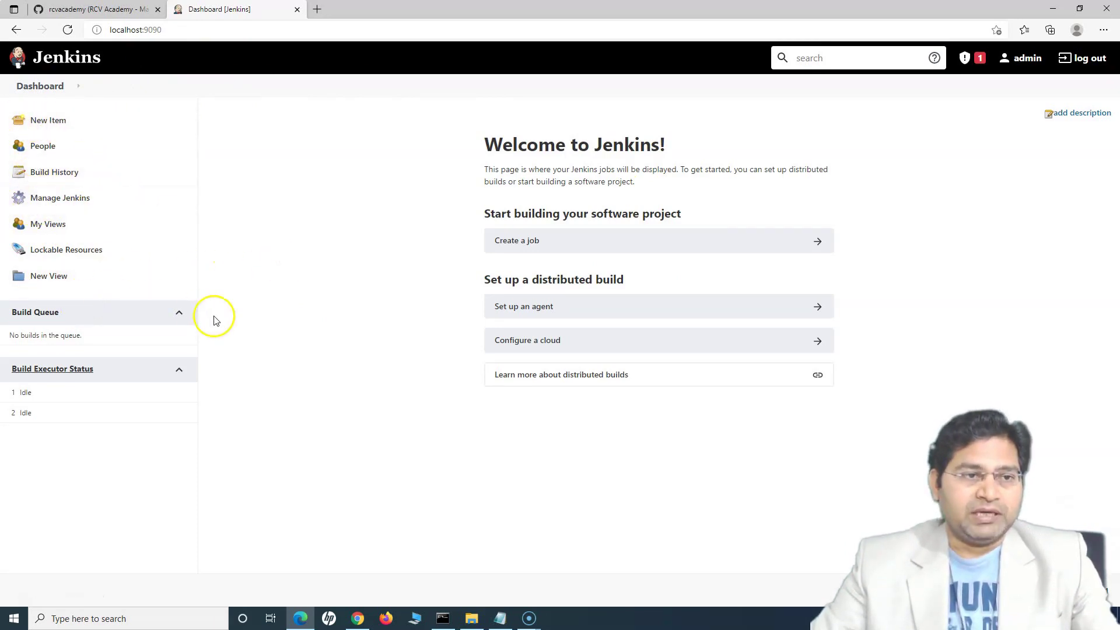
mouse_move(71, 309)
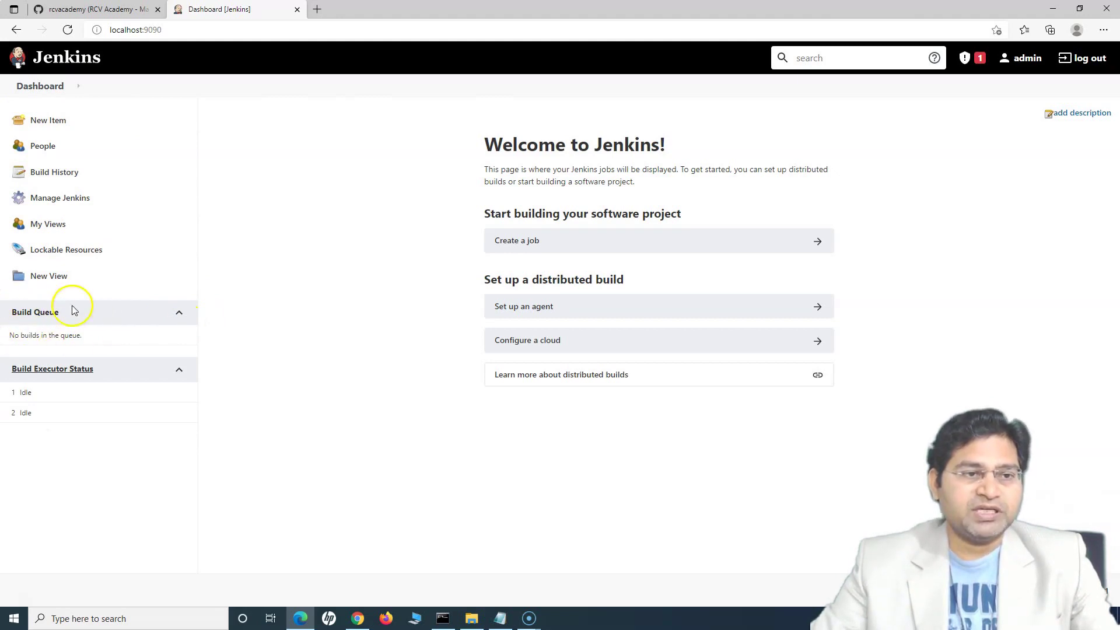
mouse_move(37, 315)
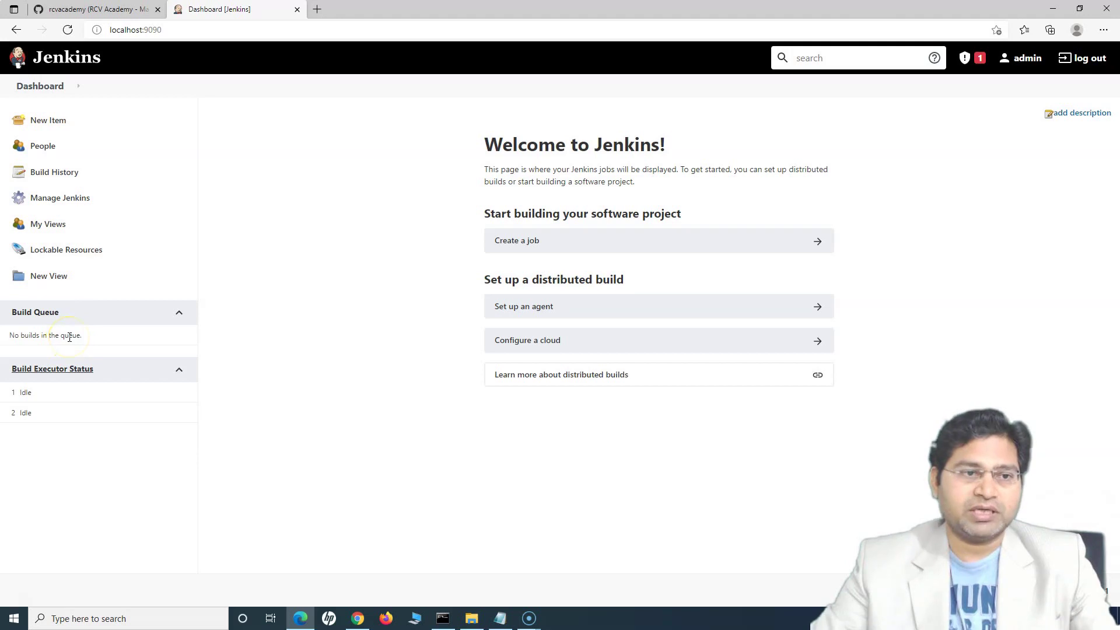
double_click(50, 335)
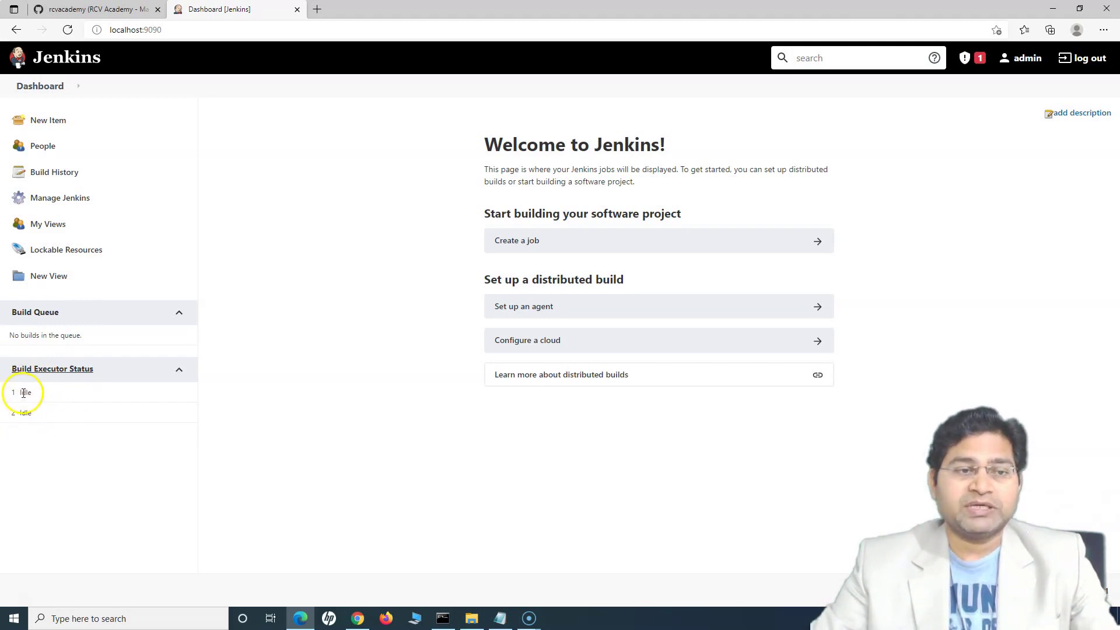
mouse_move(484, 437)
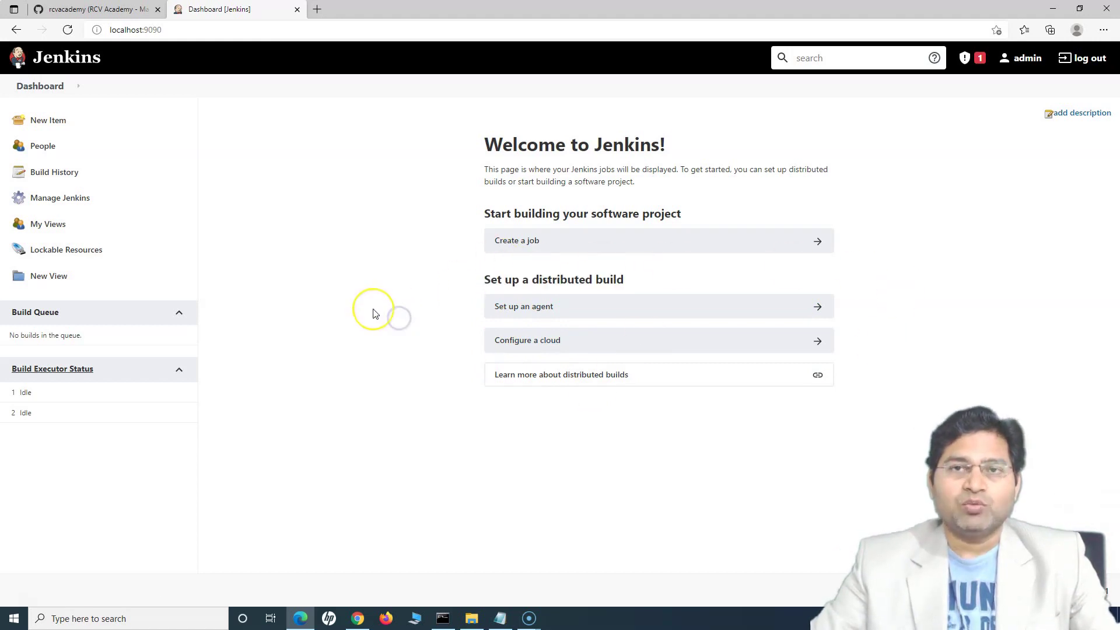
mouse_move(161, 129)
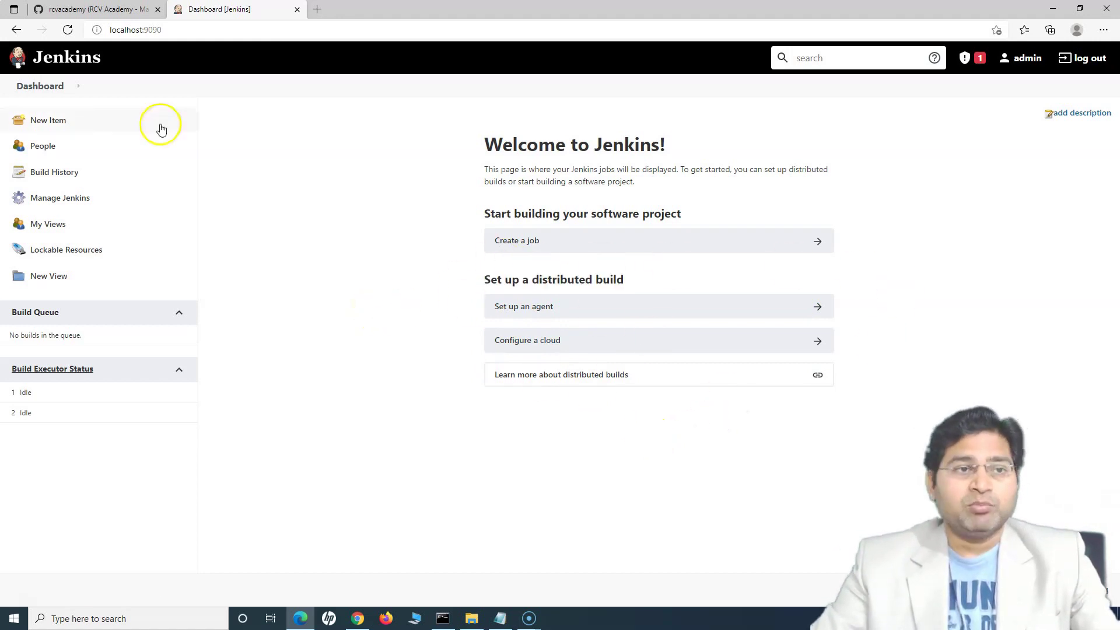
mouse_move(106, 137)
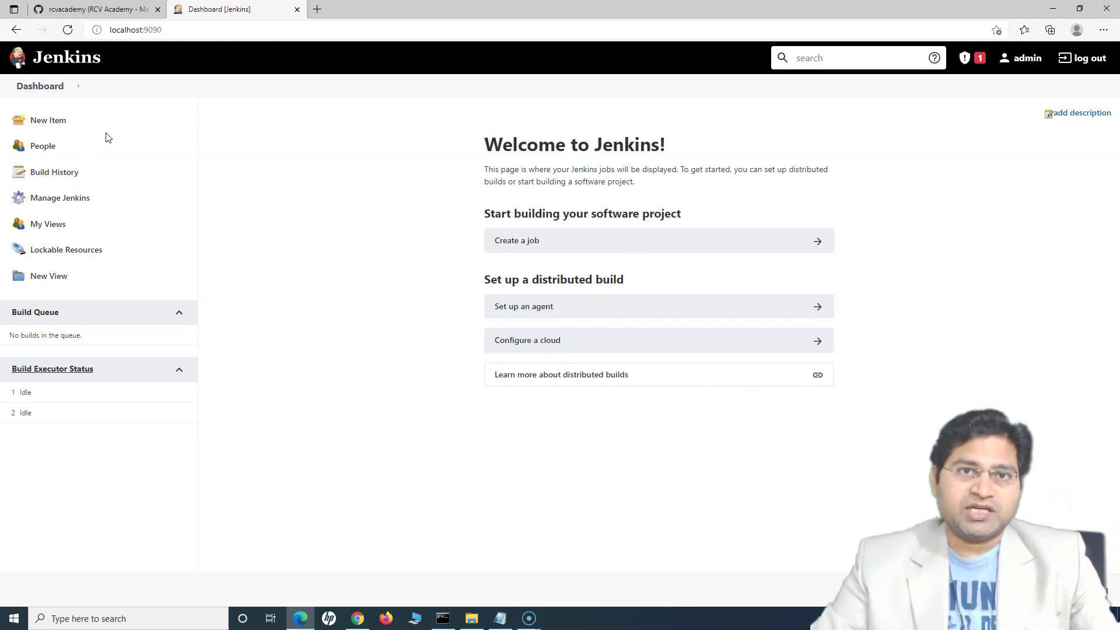
mouse_move(131, 144)
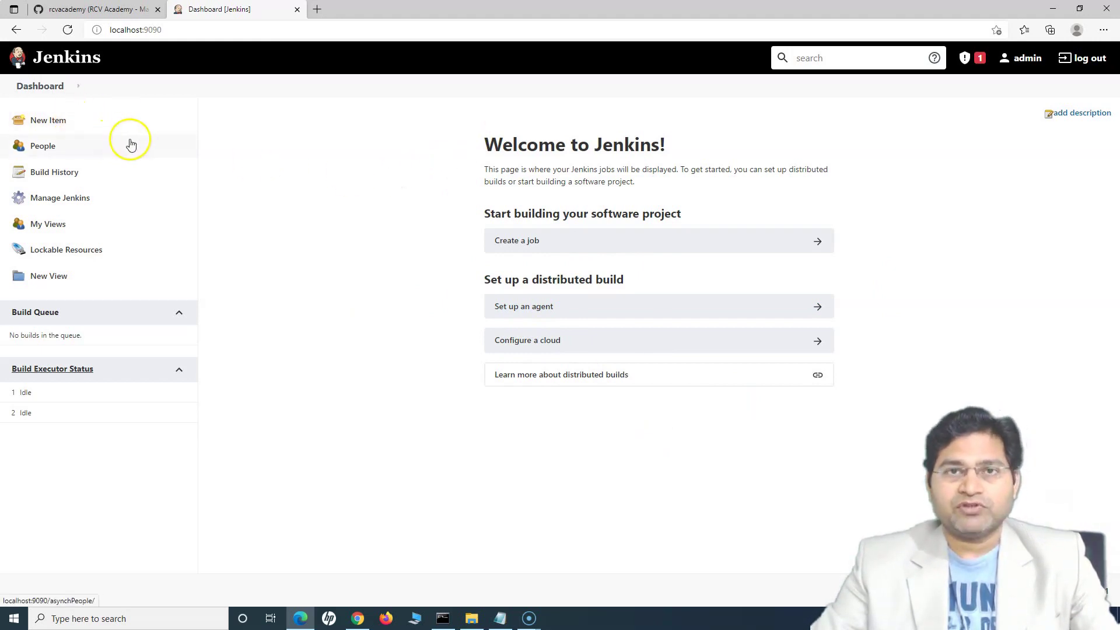
mouse_move(353, 236)
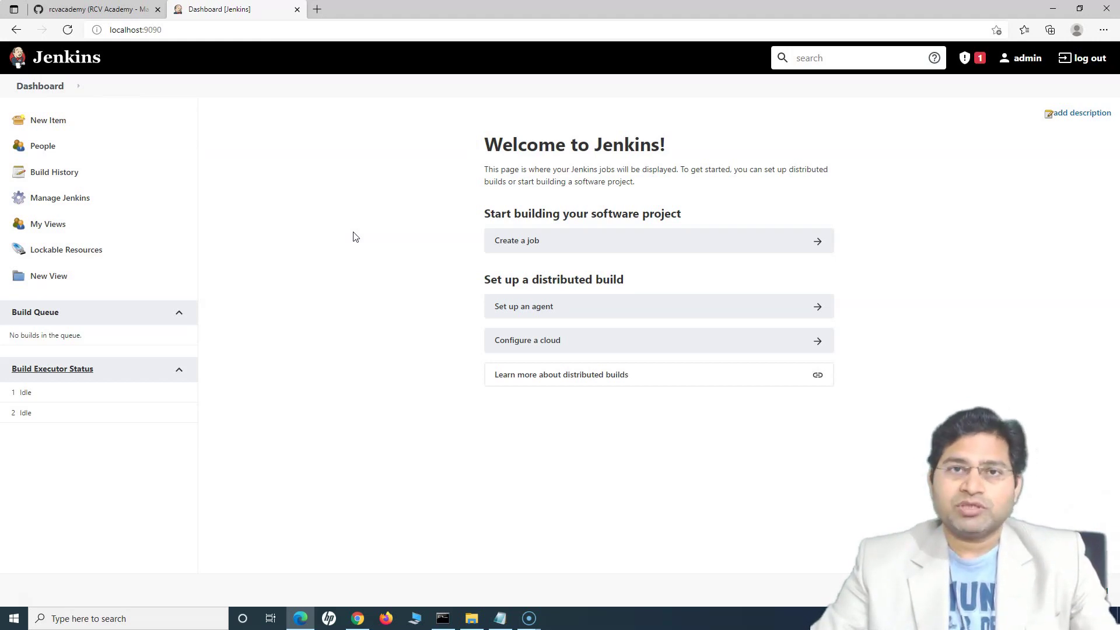
mouse_move(295, 230)
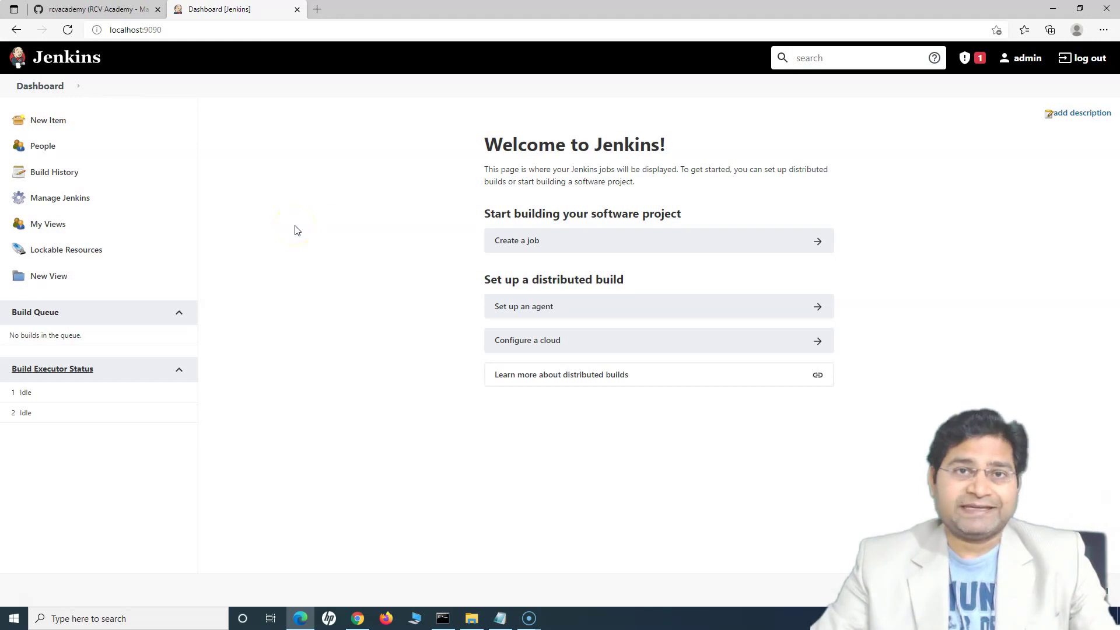
mouse_move(309, 295)
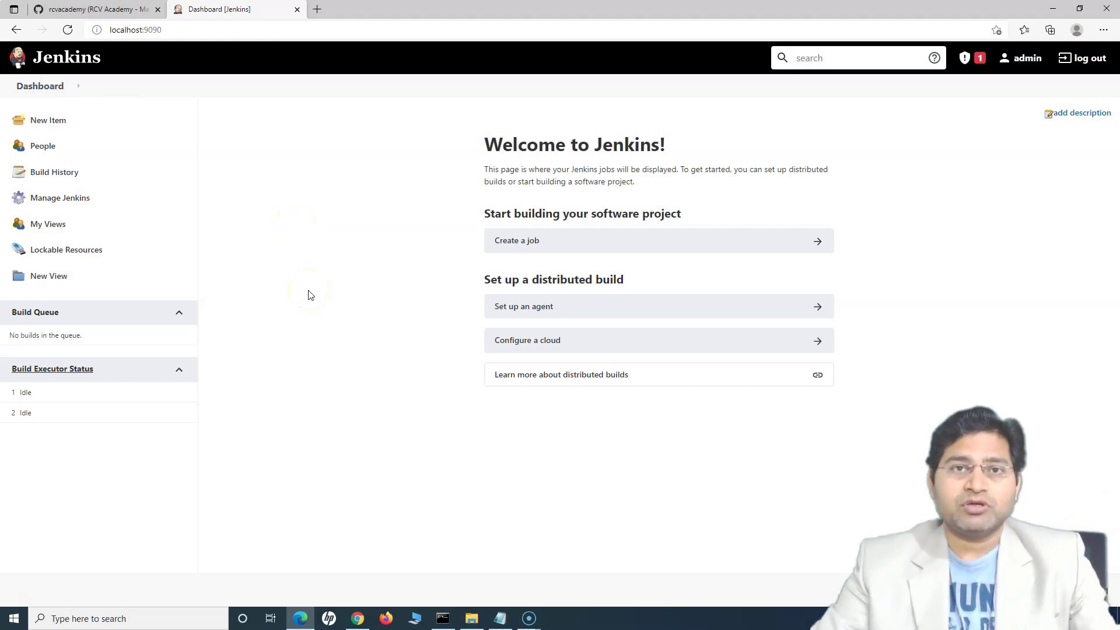
mouse_move(280, 237)
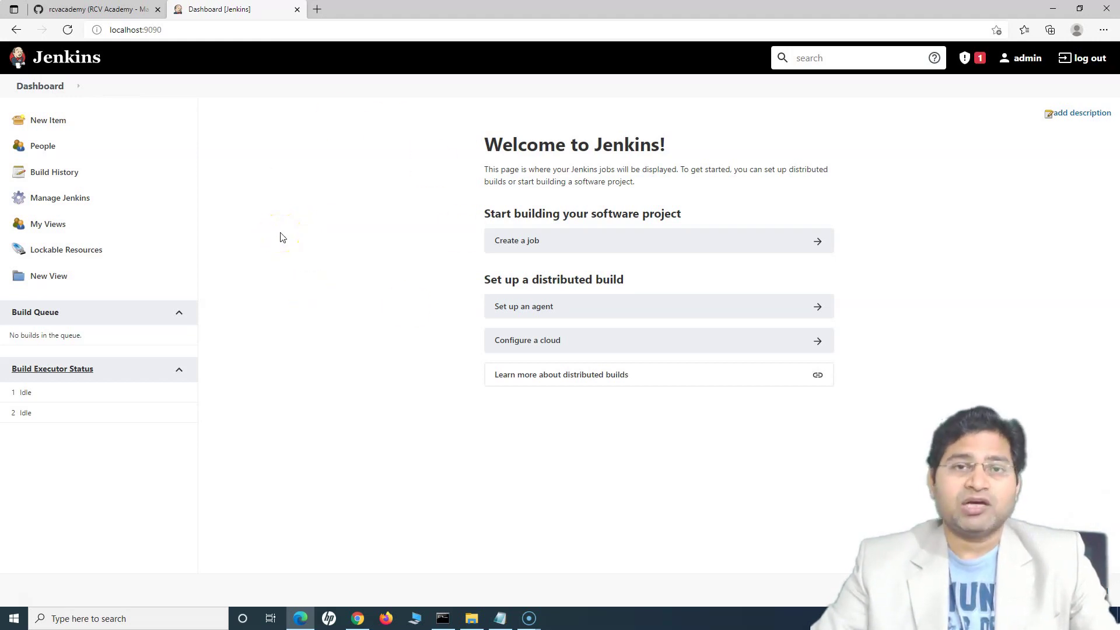